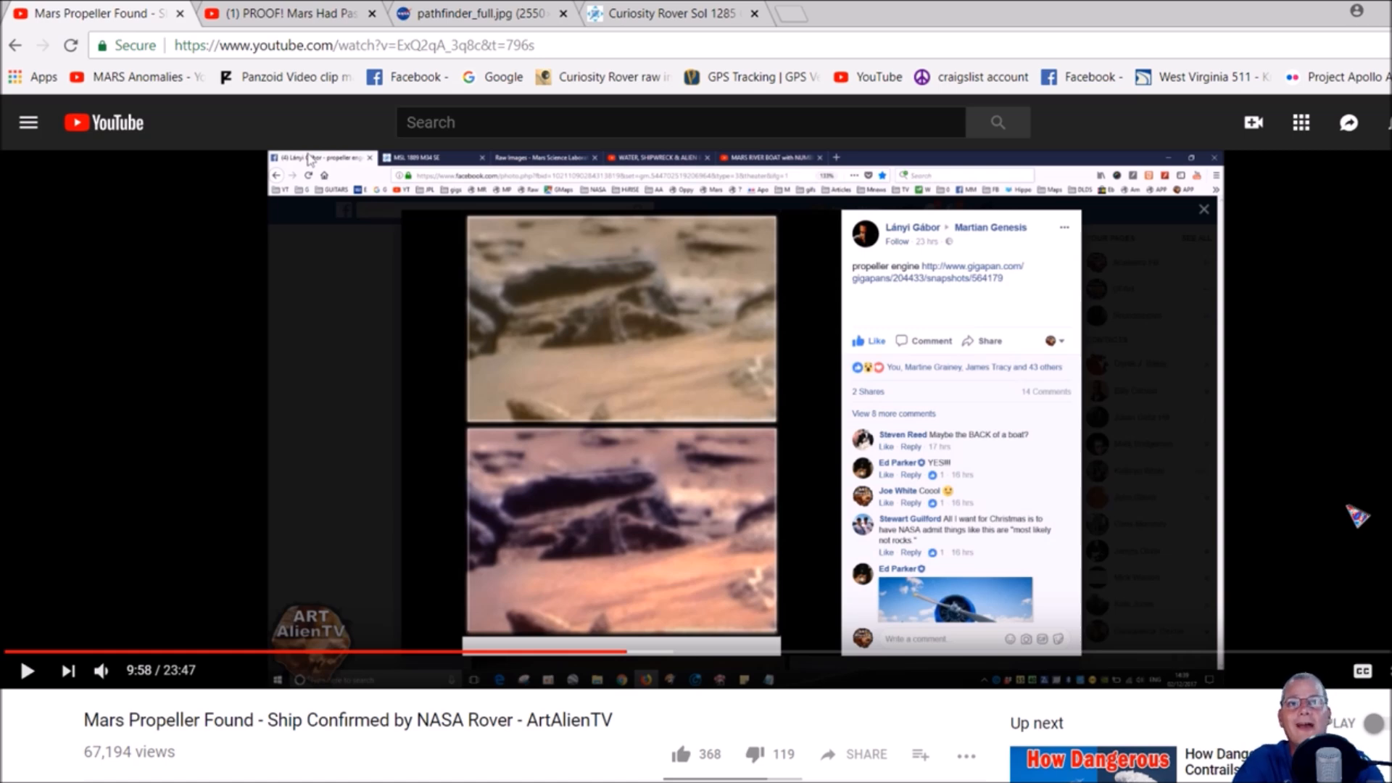
{"action": "mouse_move", "coordinate": [807, 274]}
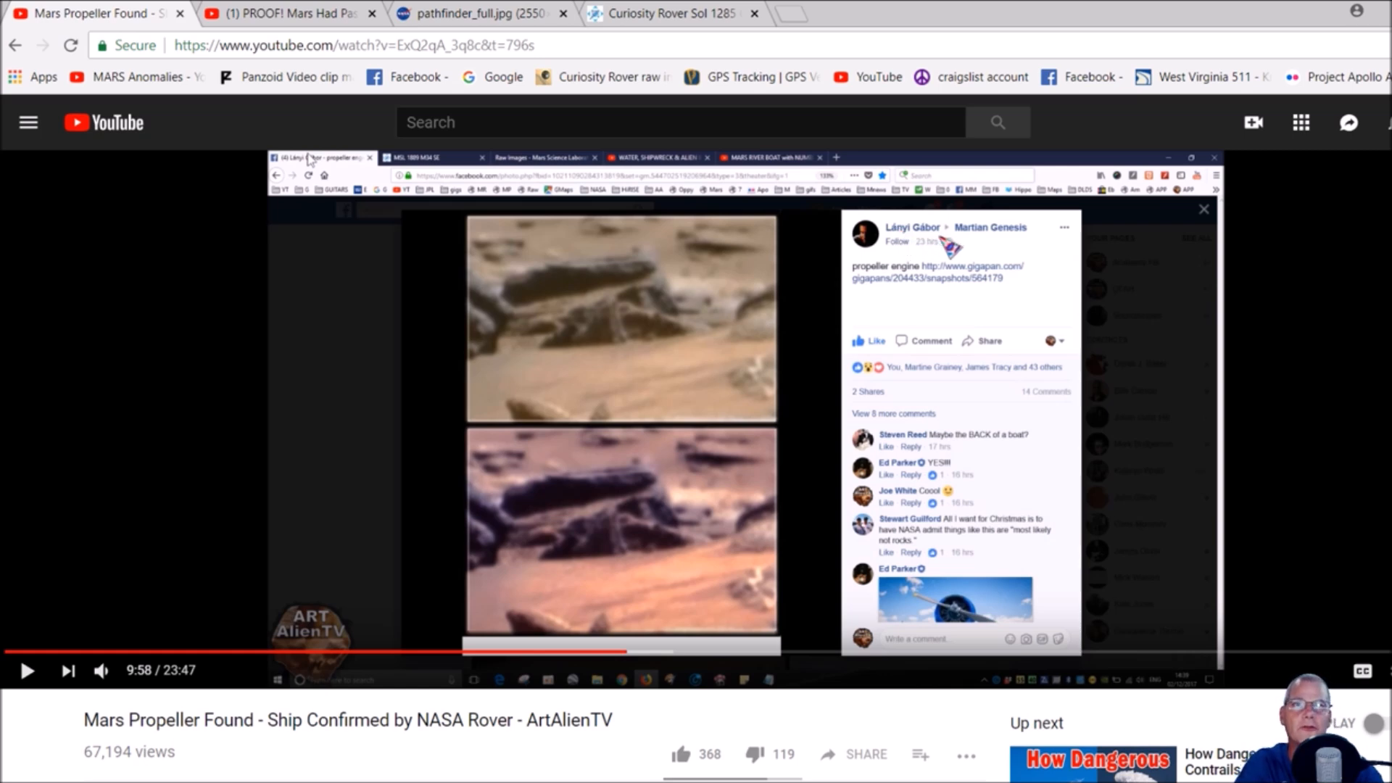
{"action": "mouse_move", "coordinate": [986, 359]}
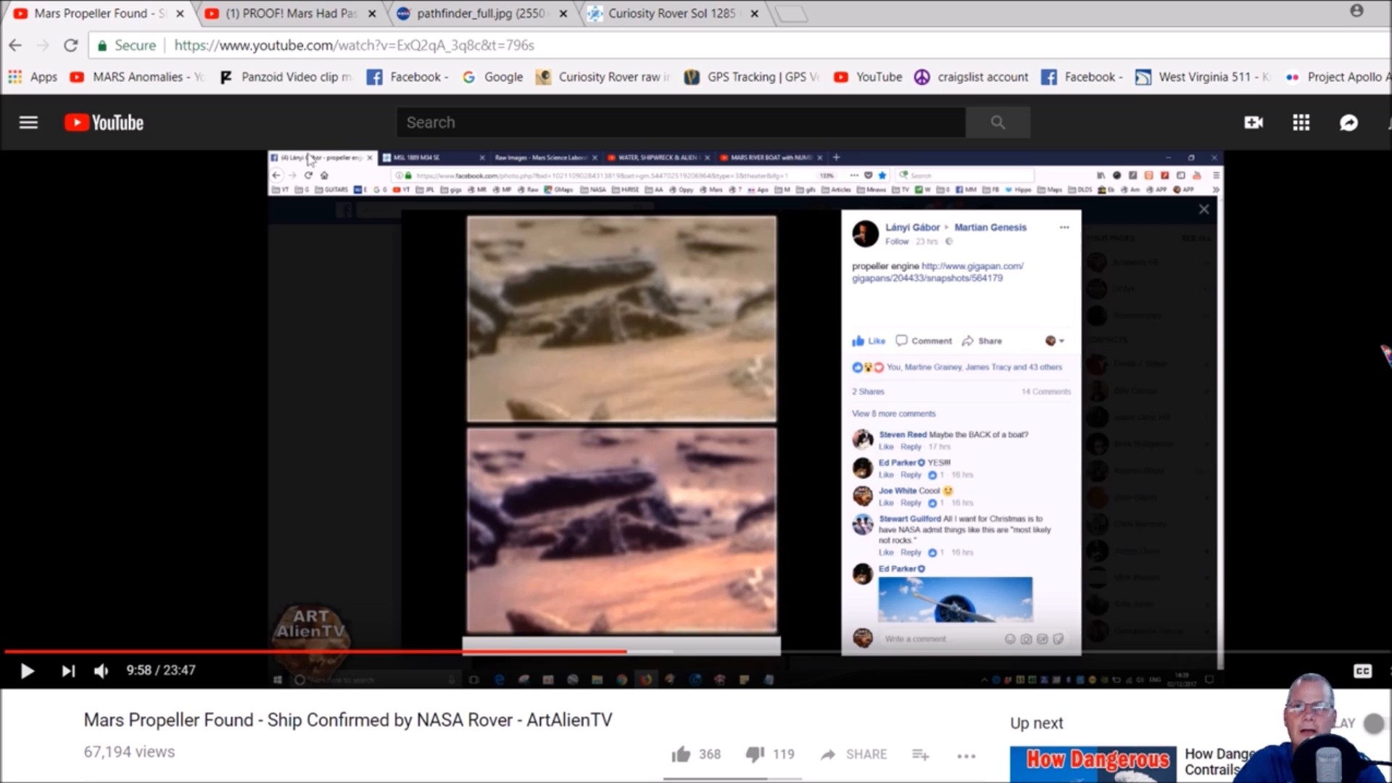
Step: Bring the 'PROOF! Mars Had Past Intelligent Life!' YouTube video to the front
{"action": "left_click", "coordinate": [284, 13]}
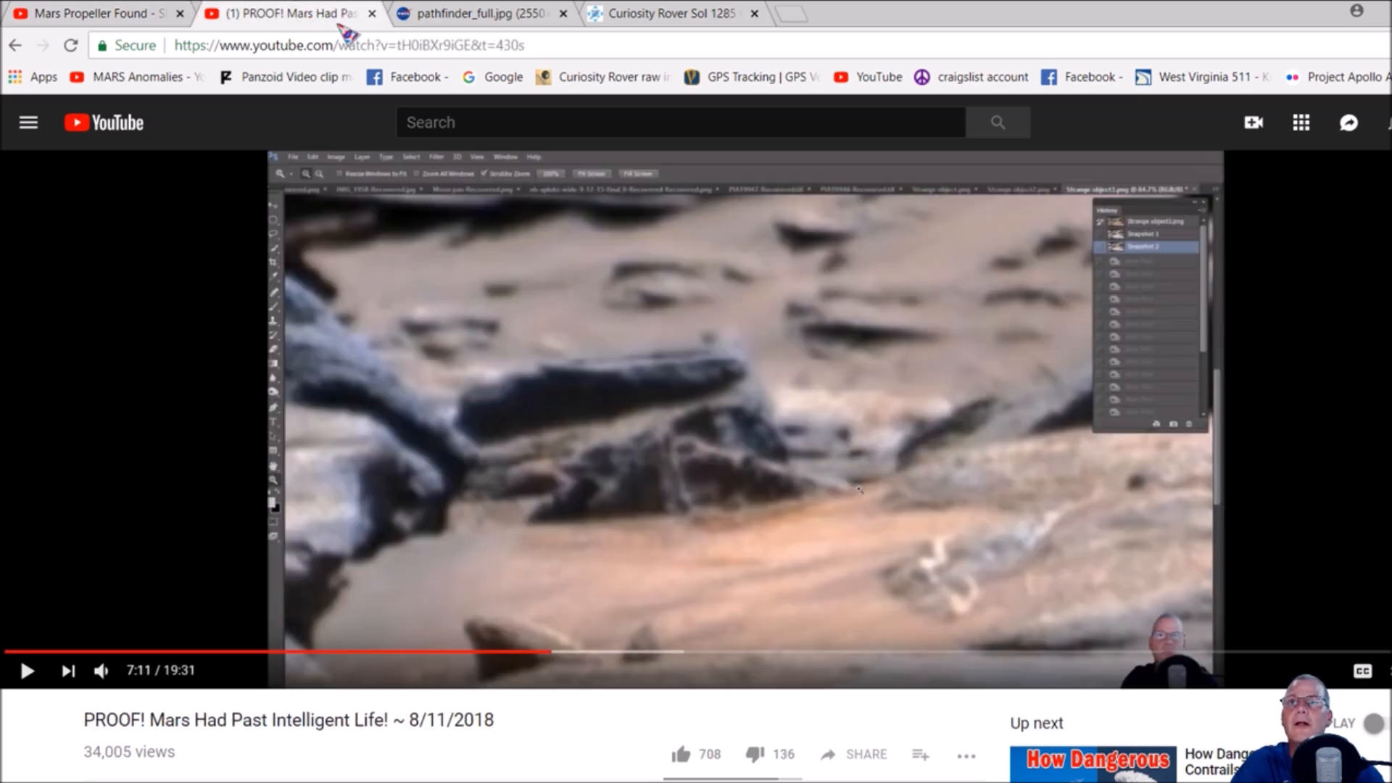
{"action": "mouse_move", "coordinate": [480, 13]}
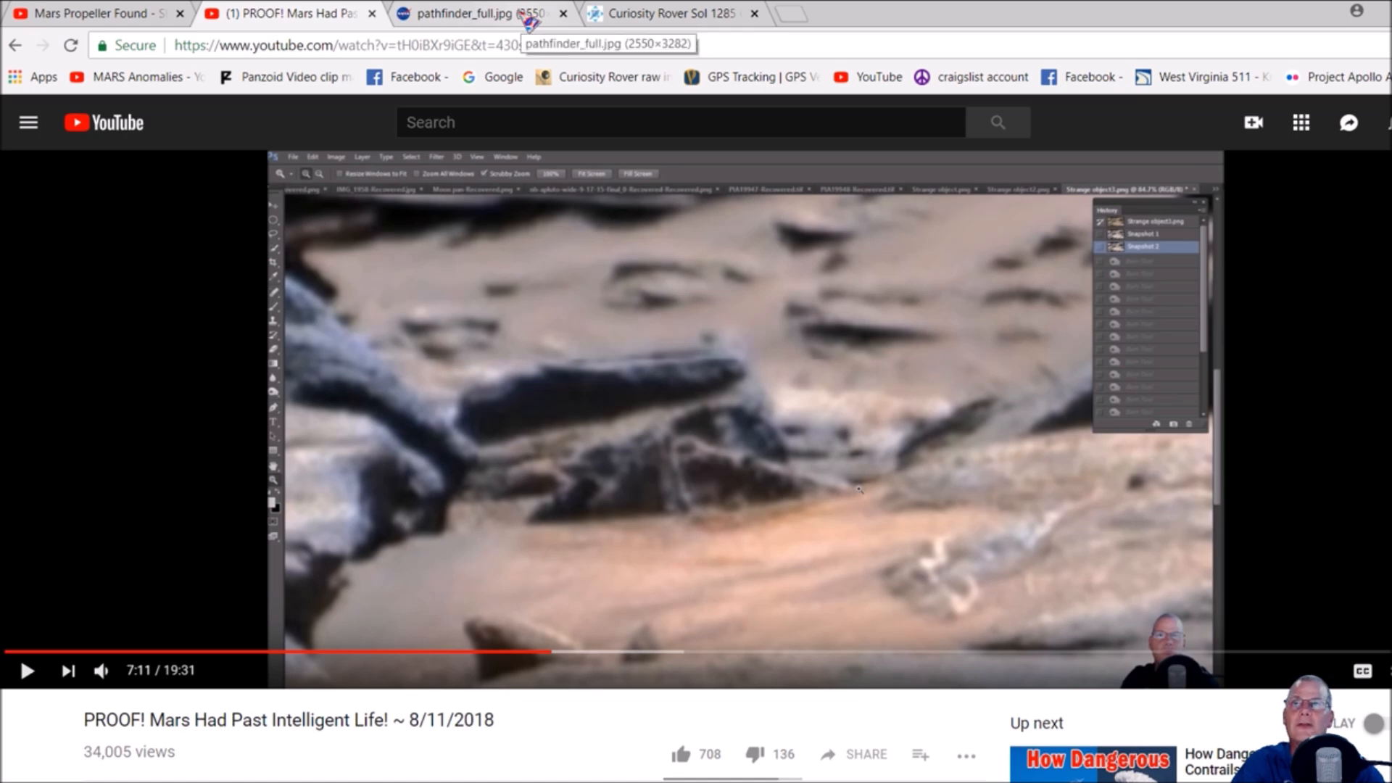
Step: Show NASA's pathfinder_full.jpg photo of the Martian surface
{"action": "left_click", "coordinate": [480, 14]}
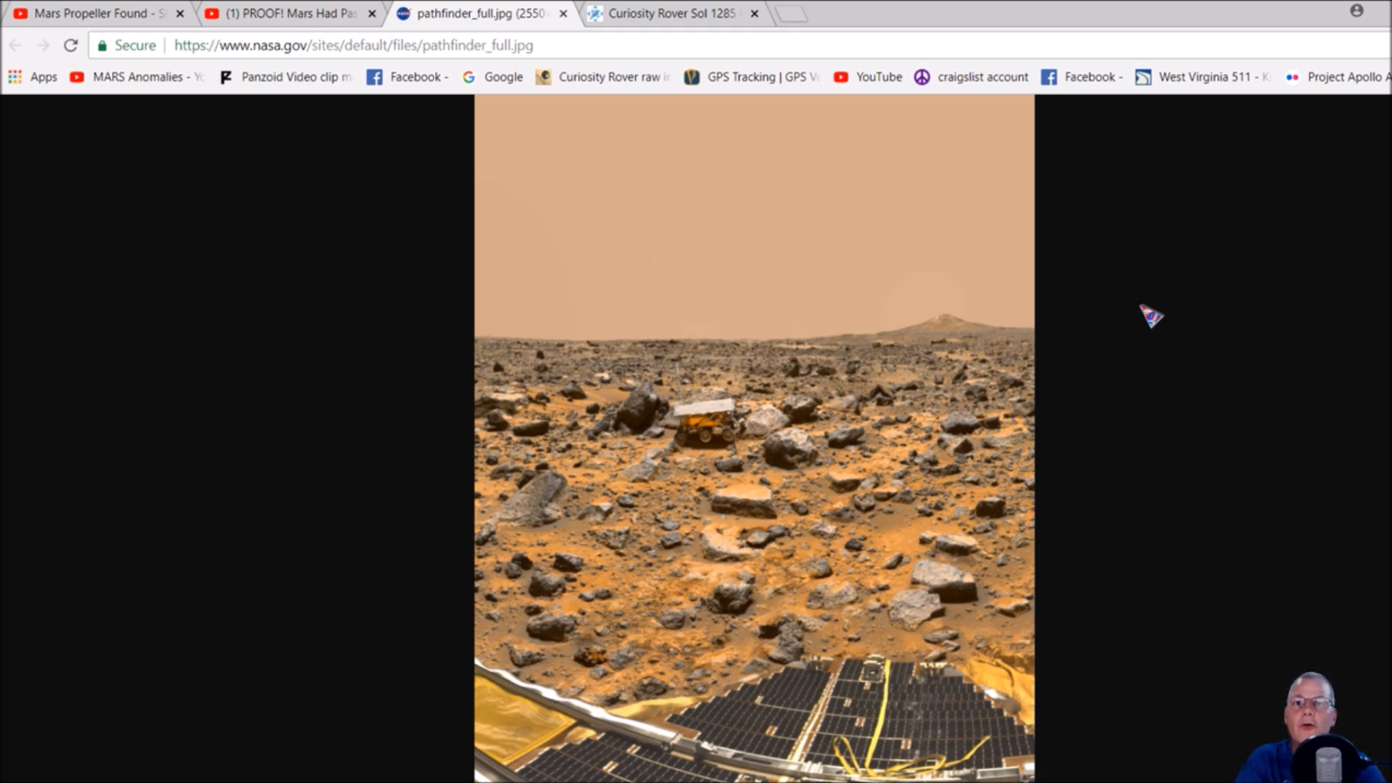
{"action": "mouse_move", "coordinate": [912, 715]}
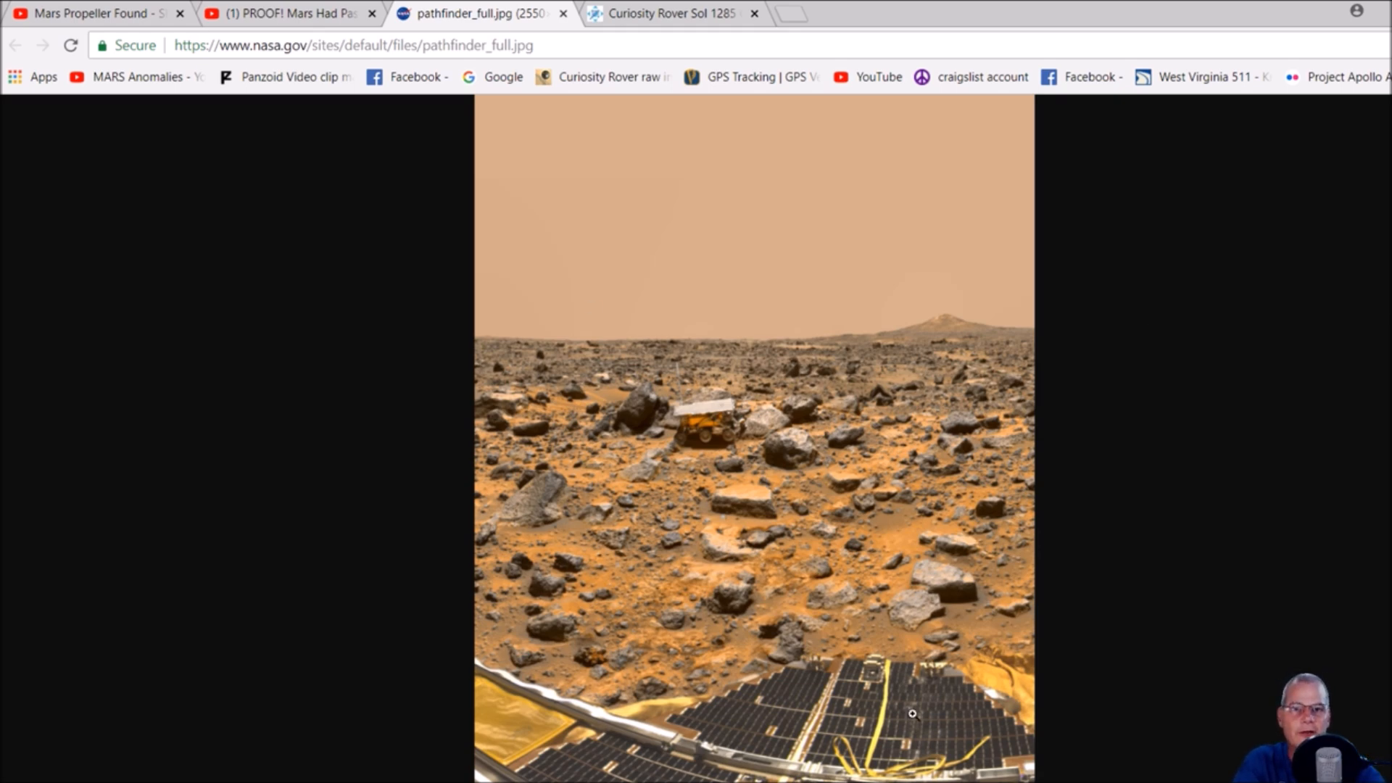
{"action": "mouse_move", "coordinate": [697, 394]}
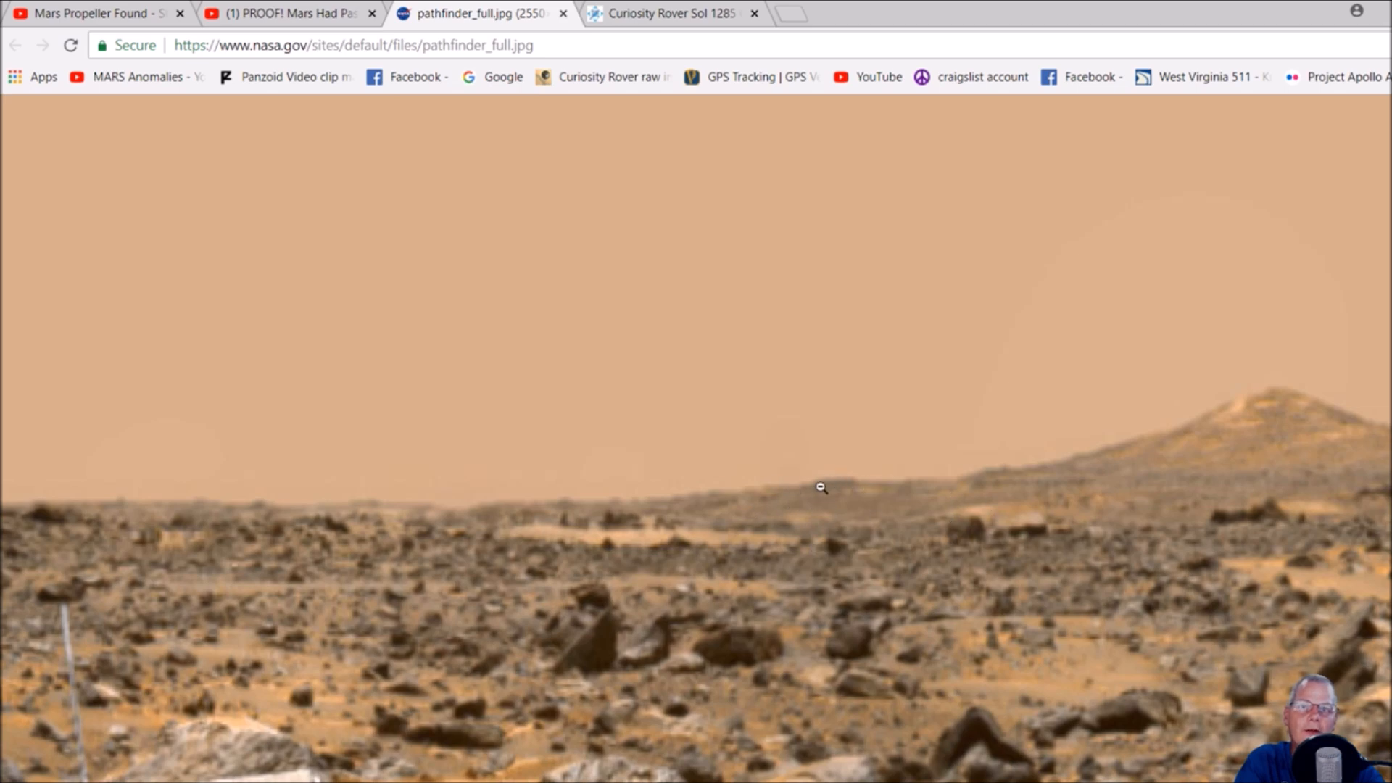
{"action": "mouse_move", "coordinate": [954, 469]}
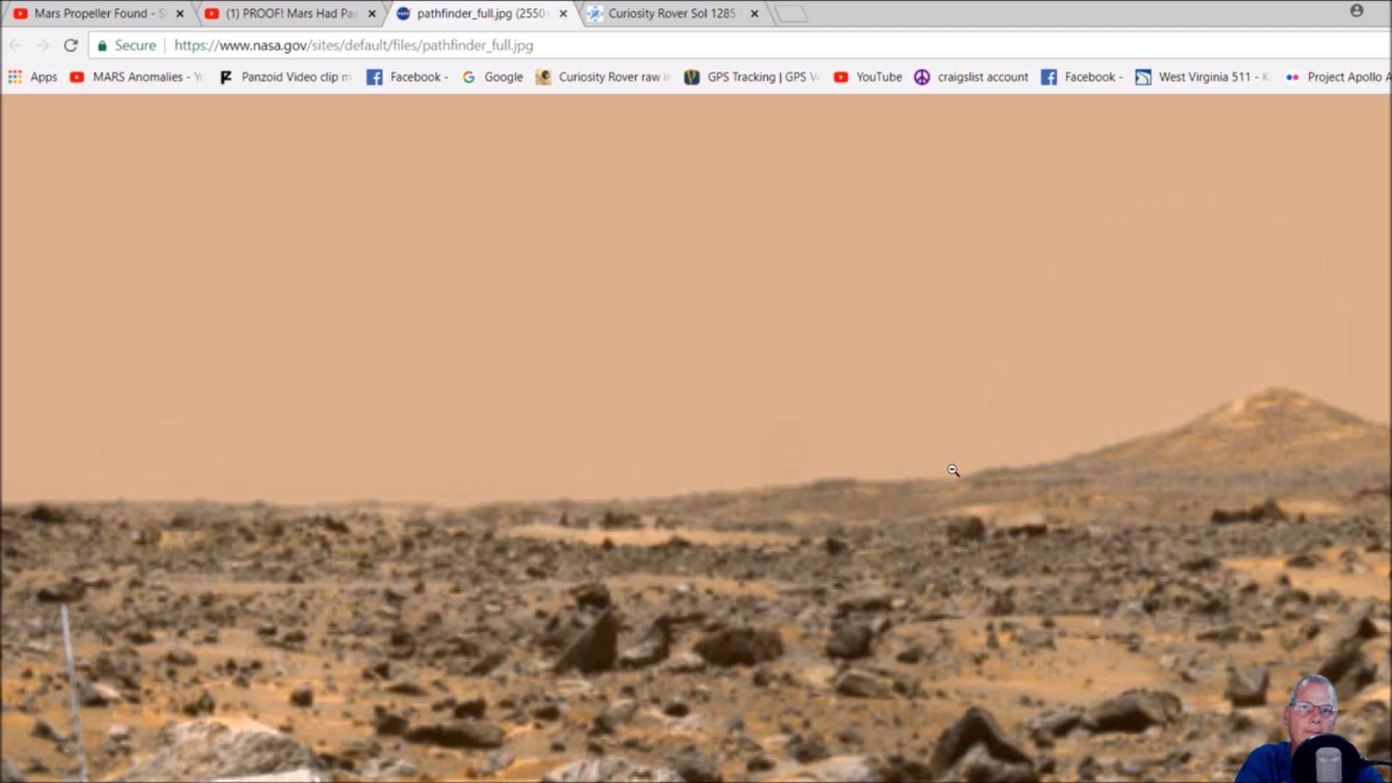
Step: Re-fit the Pathfinder photo, then enlarge it around the Sojourner rover and the hill behind it
{"action": "left_click", "coordinate": [952, 470]}
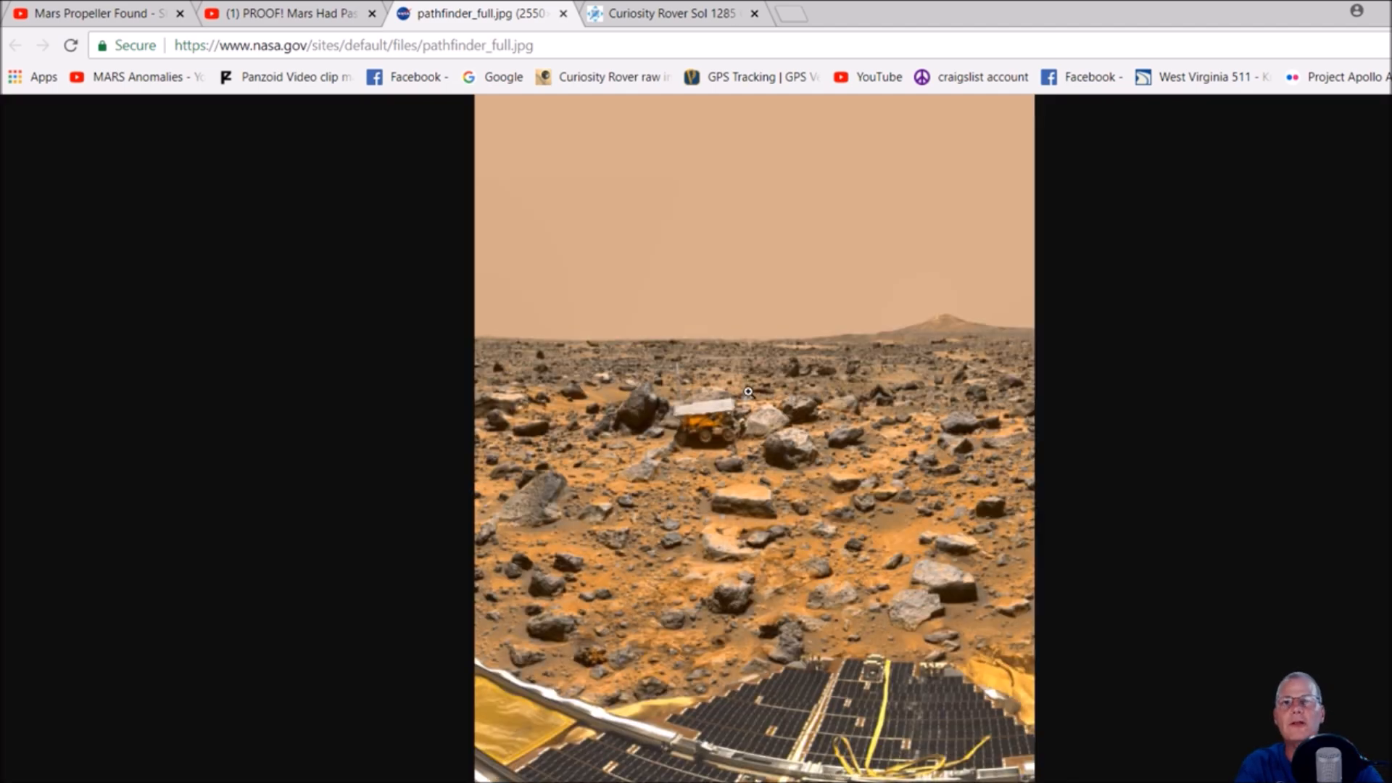
{"action": "left_click", "coordinate": [747, 392]}
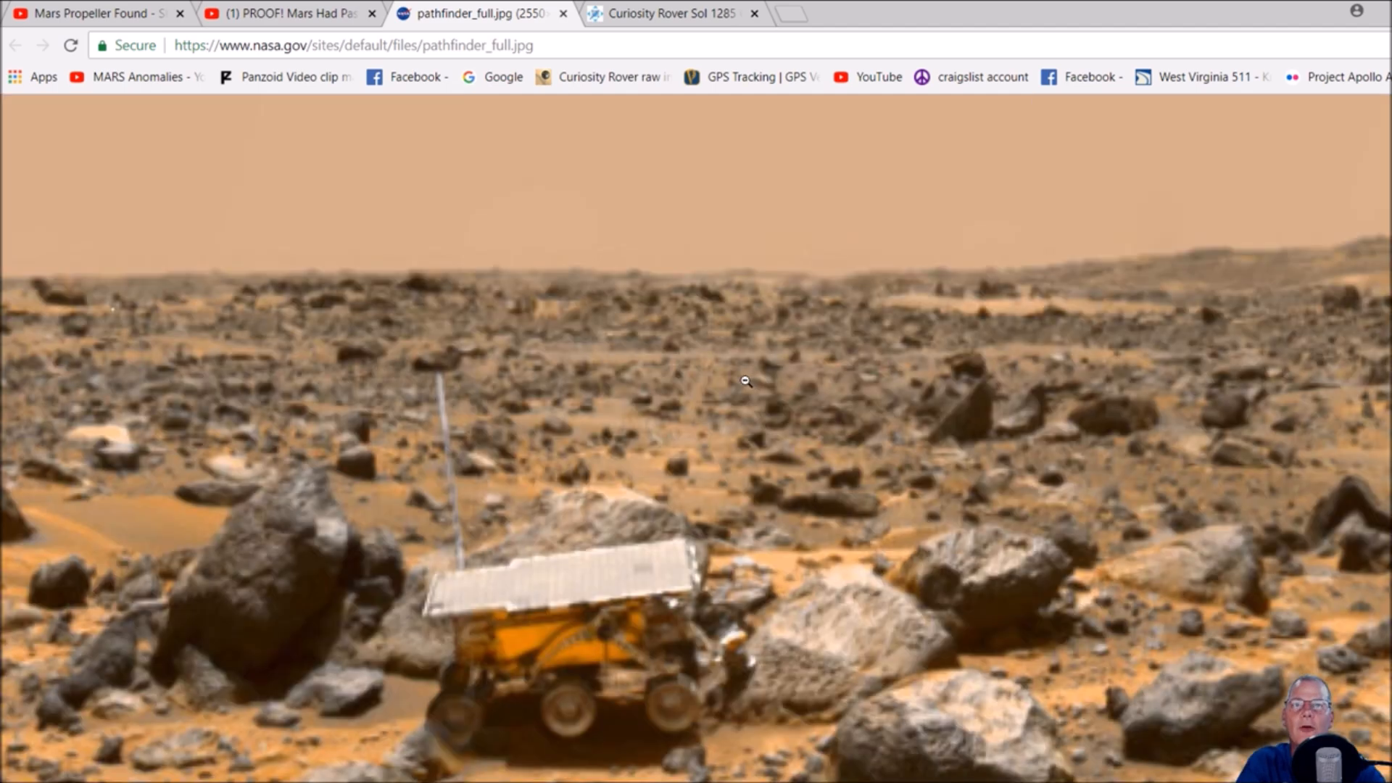
{"action": "mouse_move", "coordinate": [920, 430]}
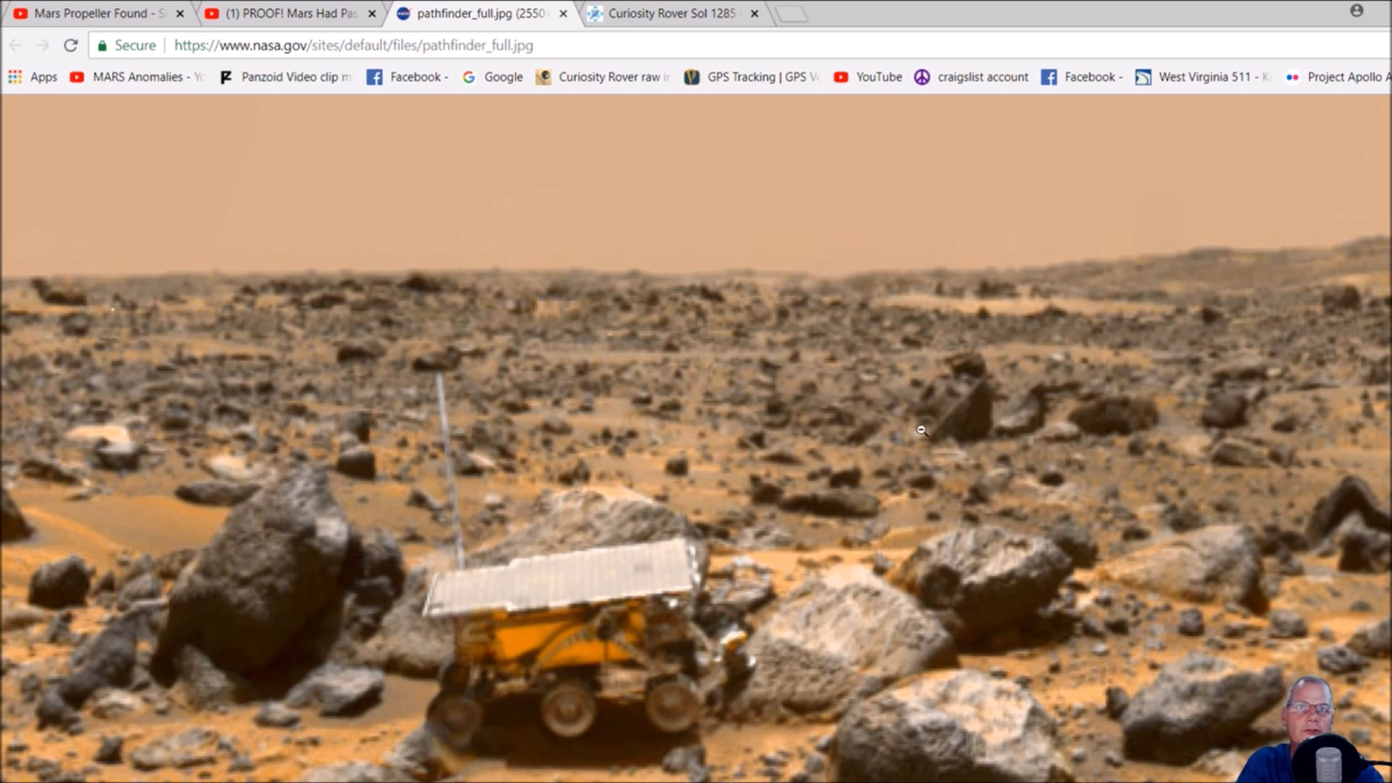
{"action": "mouse_move", "coordinate": [879, 363]}
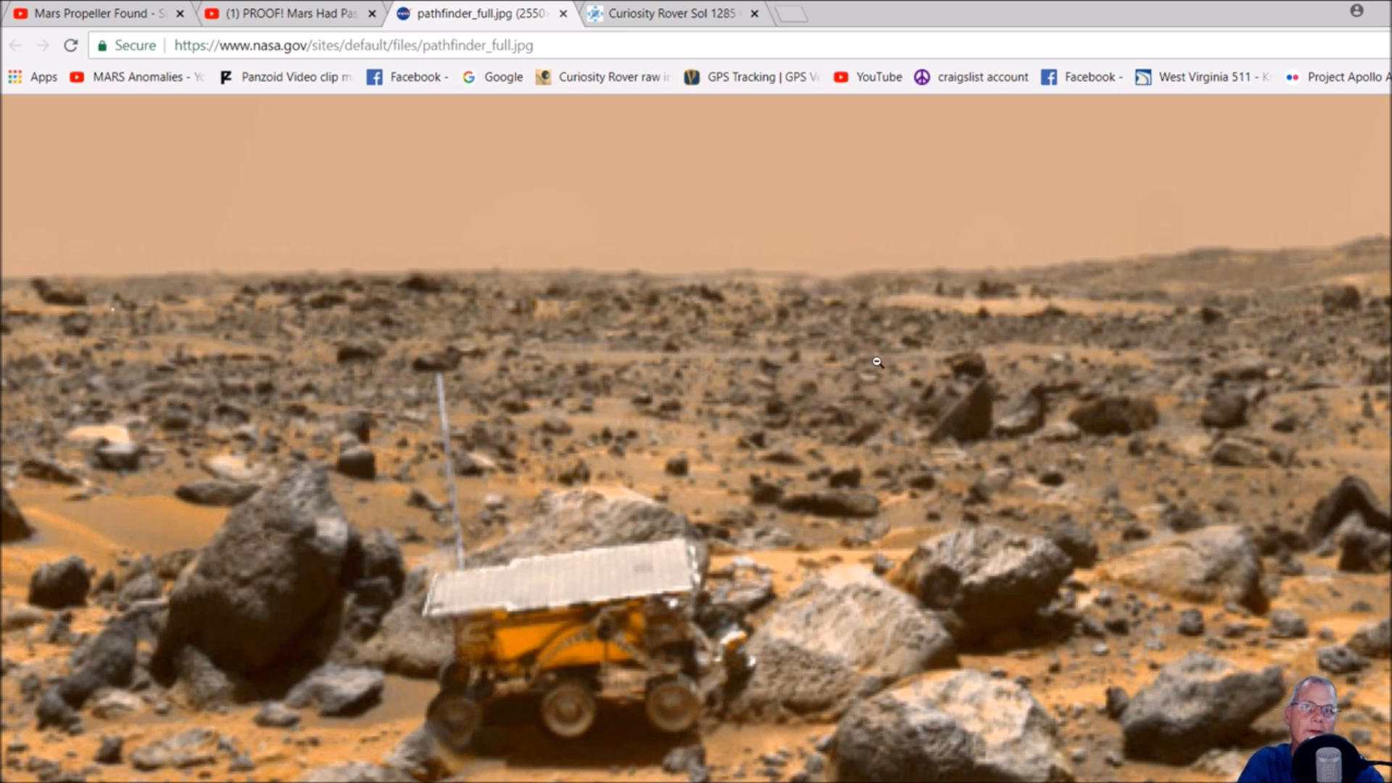
{"action": "mouse_move", "coordinate": [971, 464]}
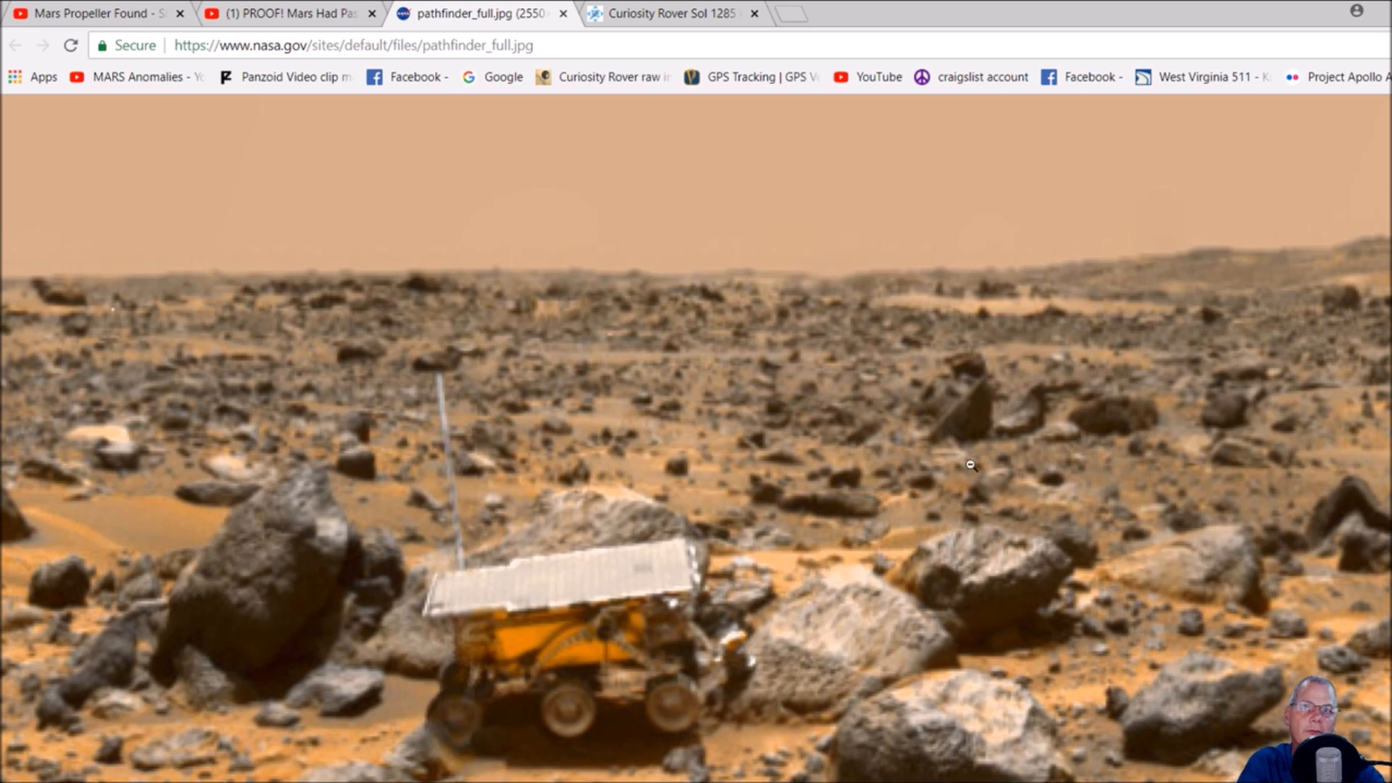
{"action": "mouse_move", "coordinate": [967, 360]}
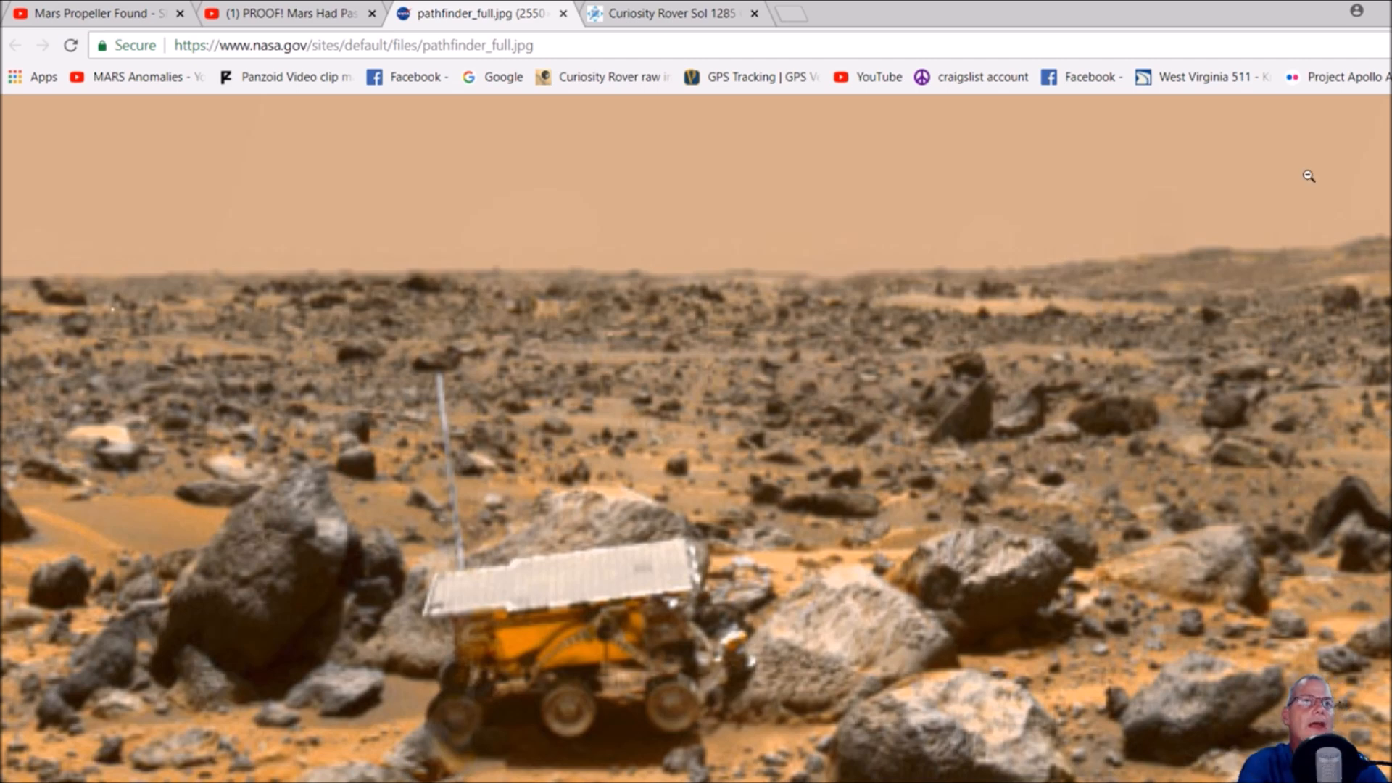
{"action": "mouse_move", "coordinate": [1237, 336]}
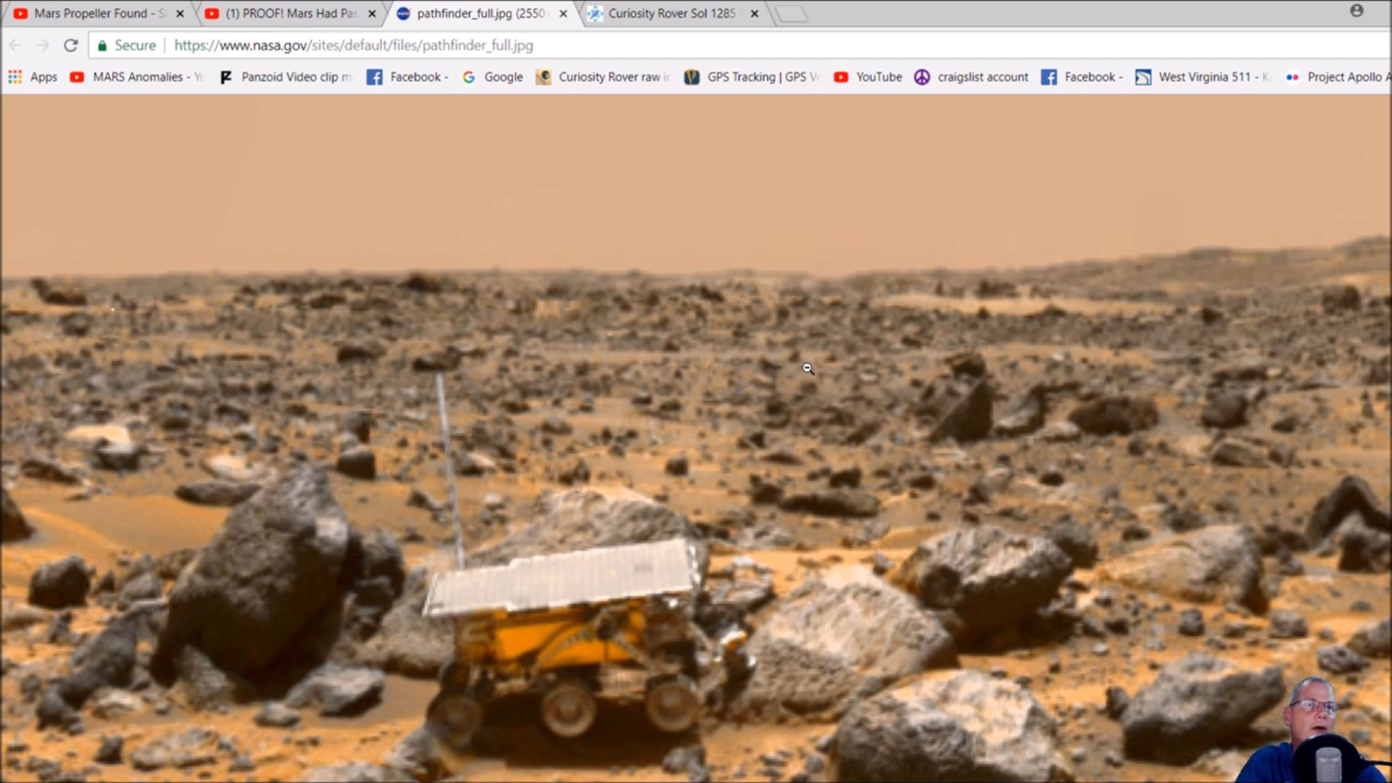
{"action": "mouse_move", "coordinate": [1092, 354]}
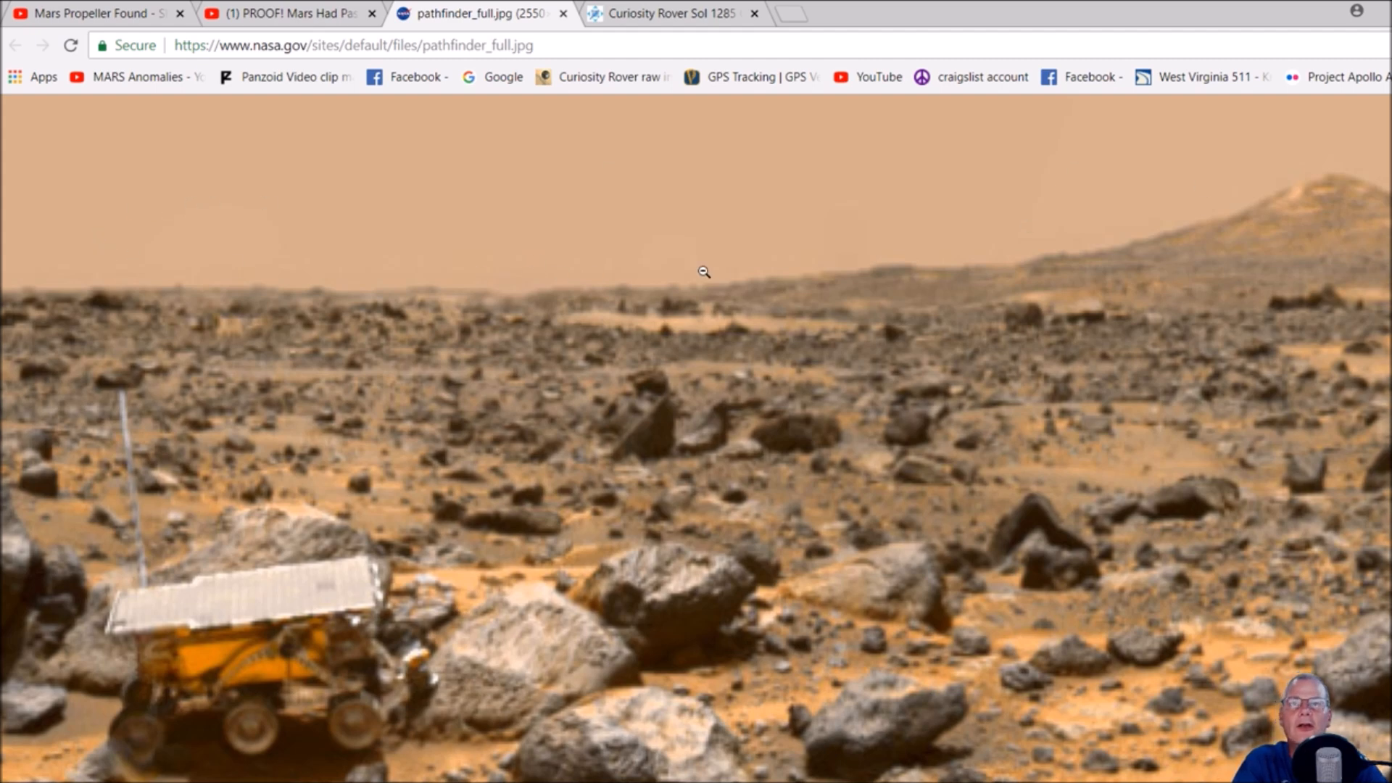
{"action": "mouse_move", "coordinate": [1295, 465]}
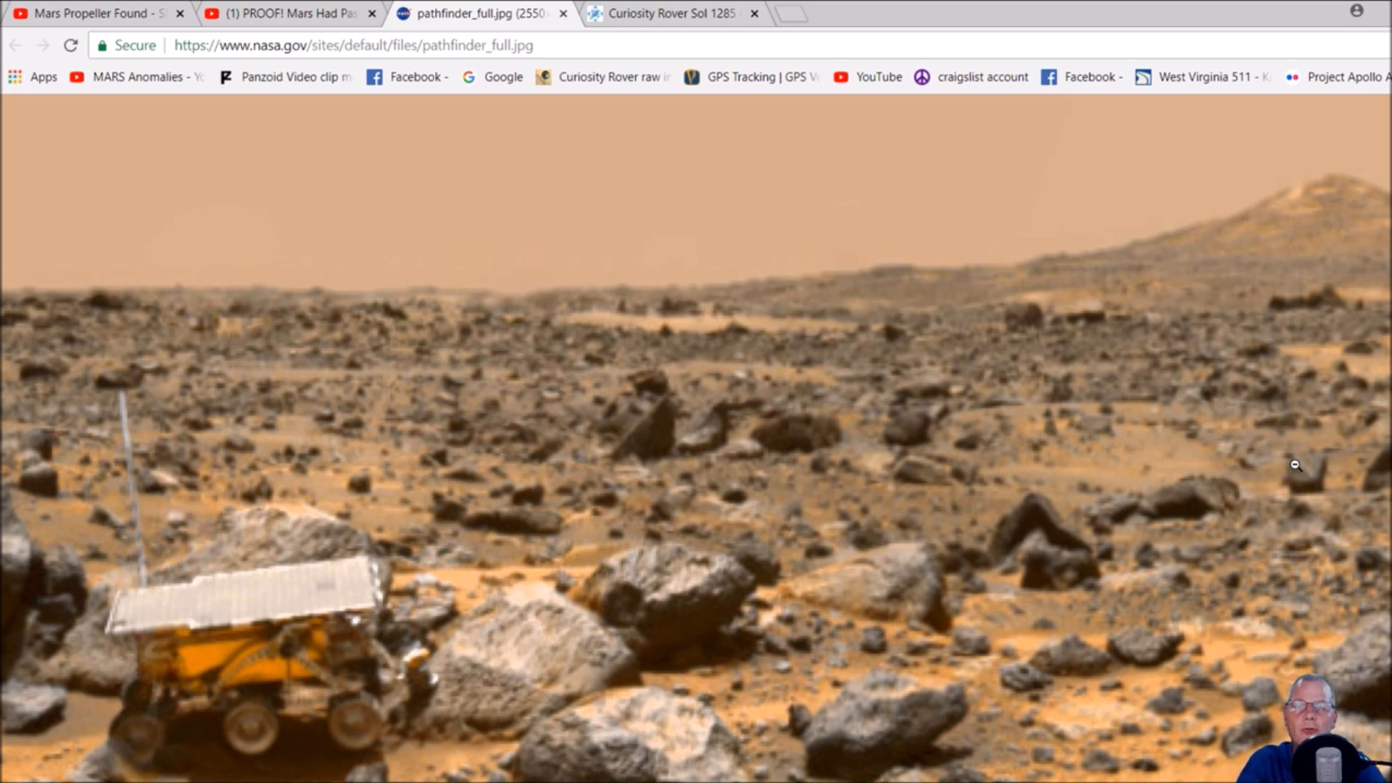
{"action": "mouse_move", "coordinate": [992, 418]}
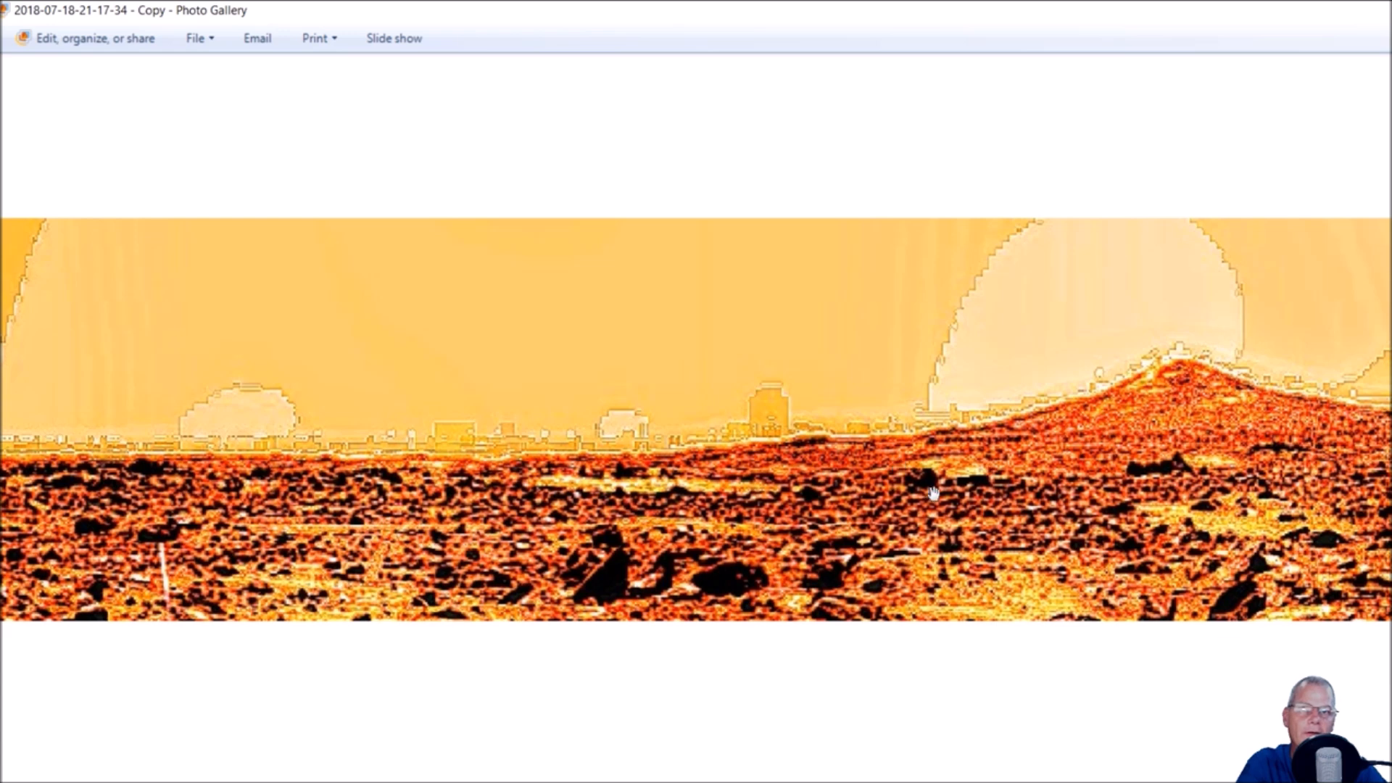
{"action": "mouse_move", "coordinate": [1140, 418]}
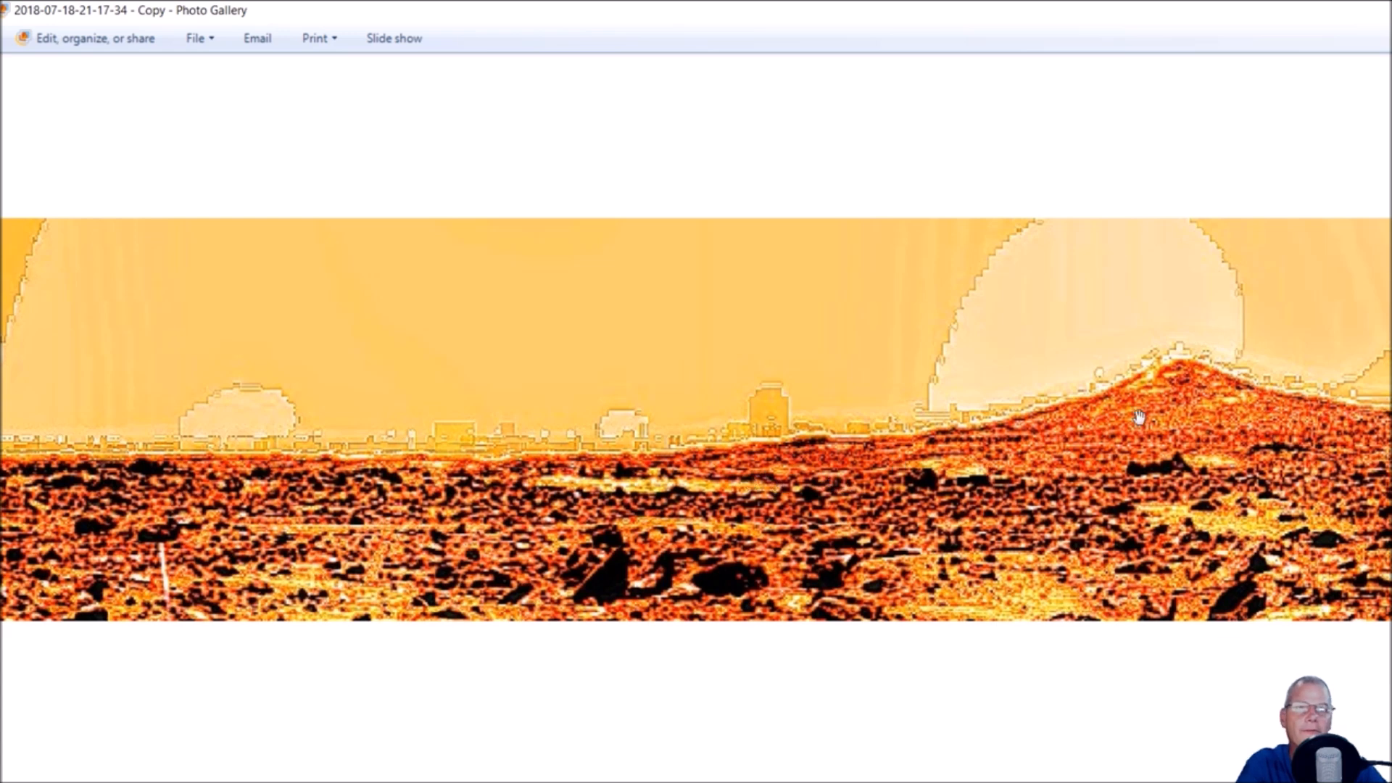
{"action": "mouse_move", "coordinate": [637, 508]}
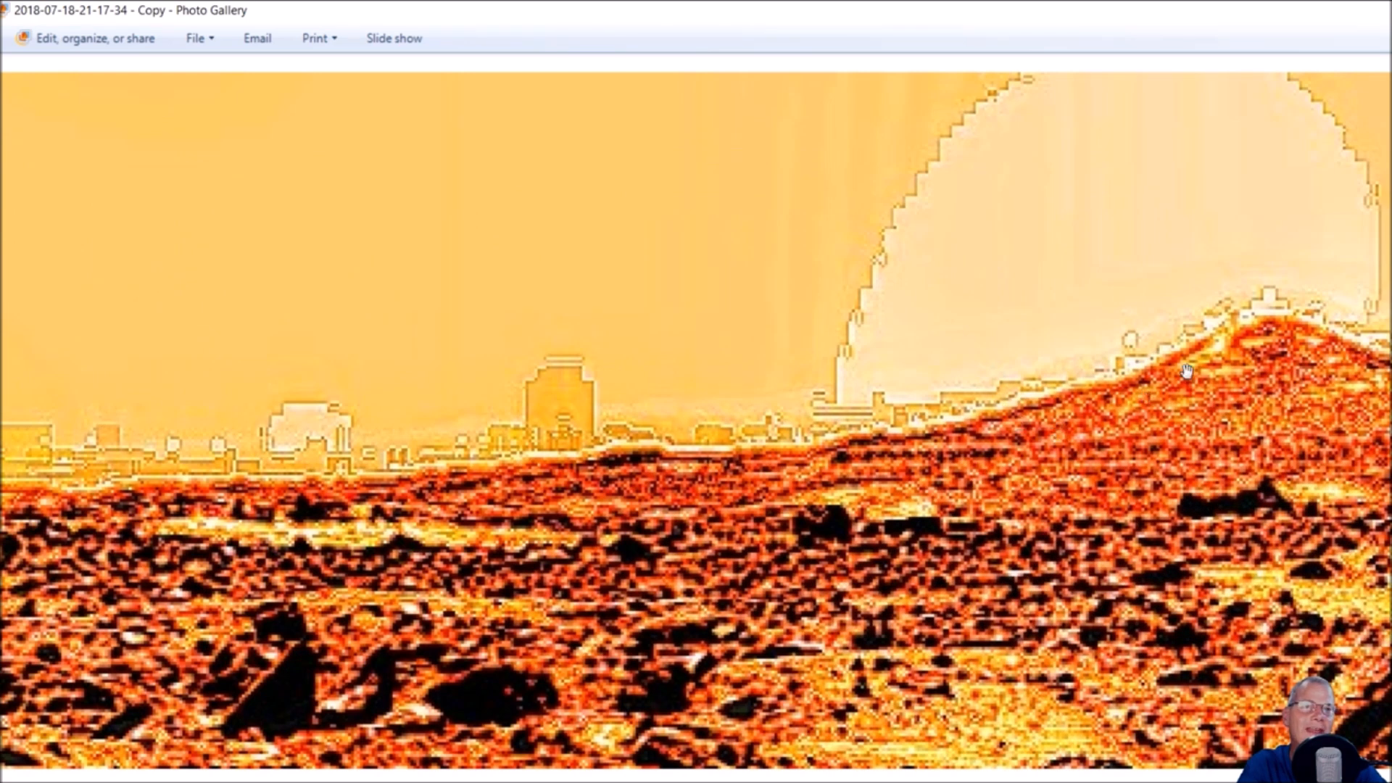
{"action": "mouse_move", "coordinate": [1012, 406]}
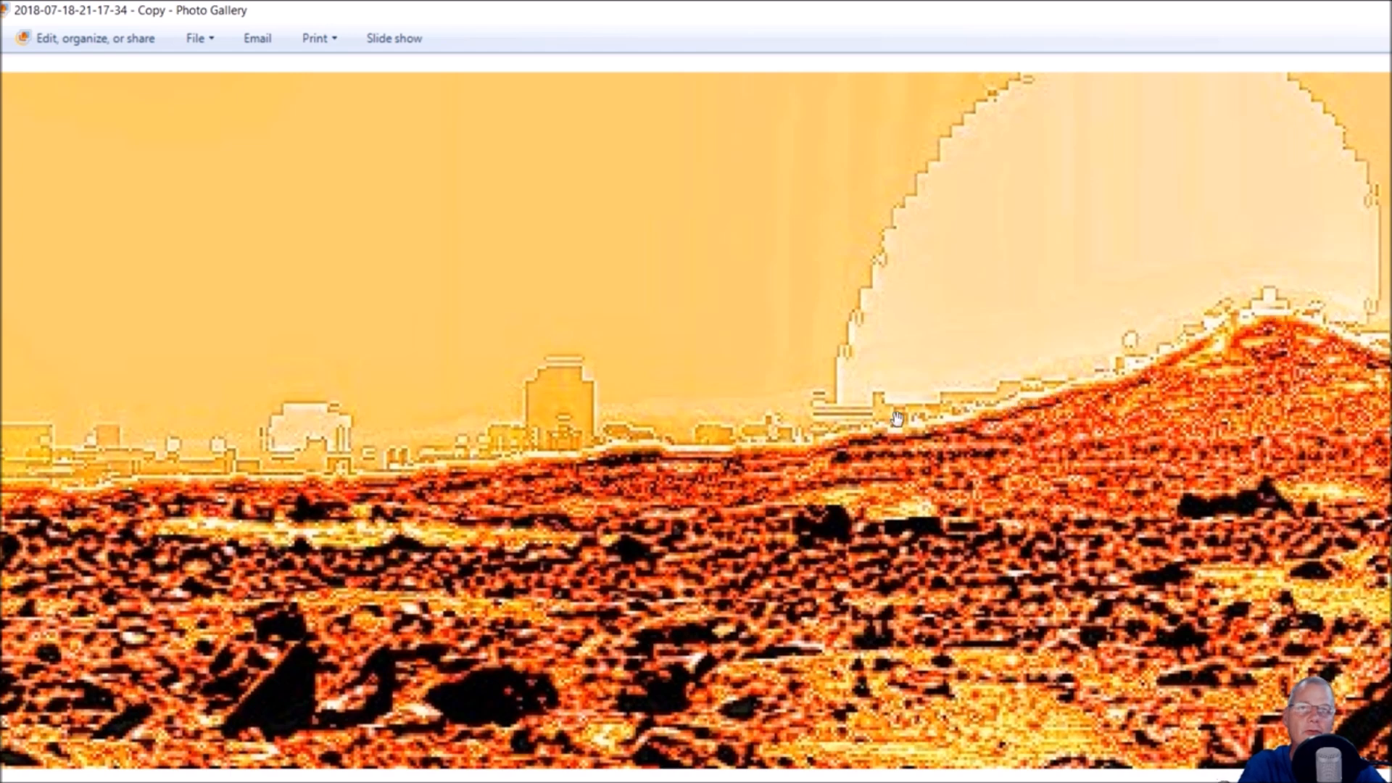
{"action": "mouse_move", "coordinate": [1086, 390]}
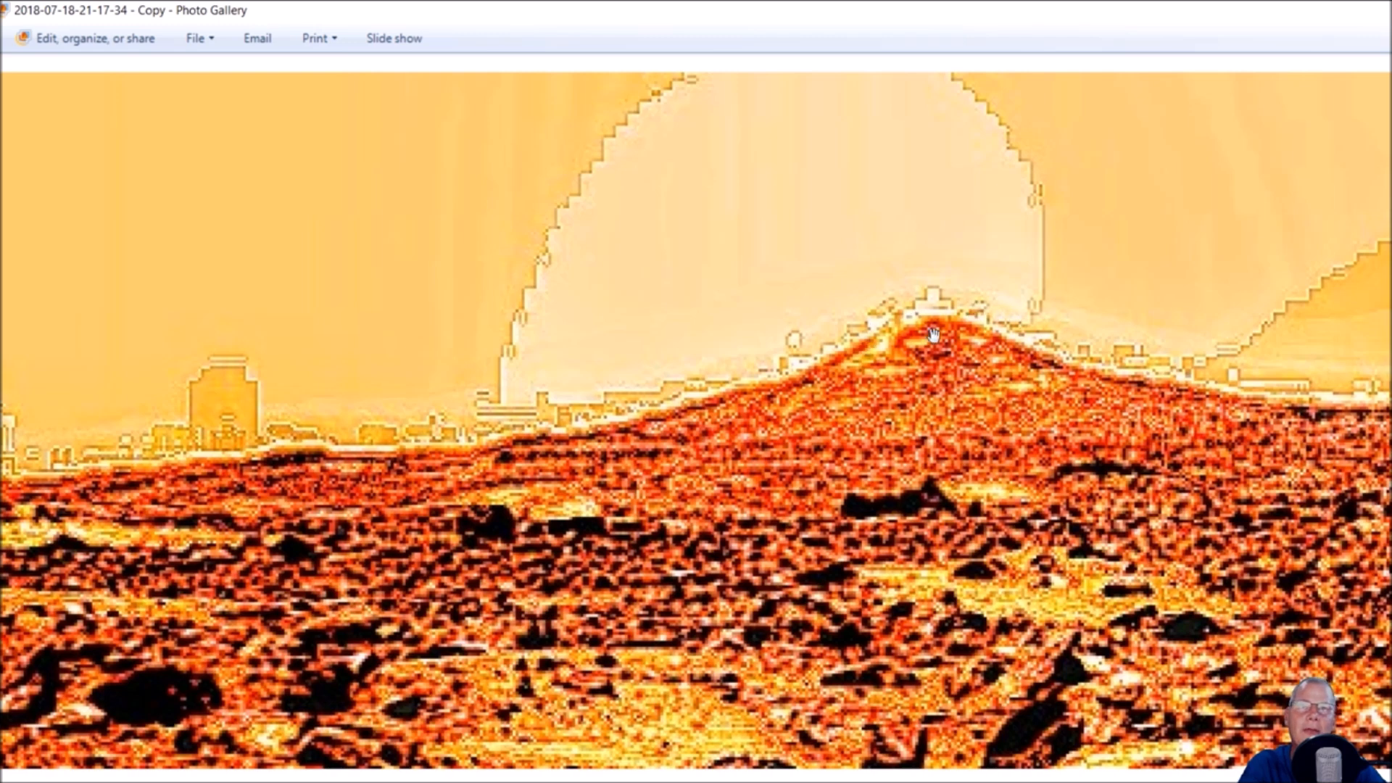
{"action": "mouse_move", "coordinate": [846, 359]}
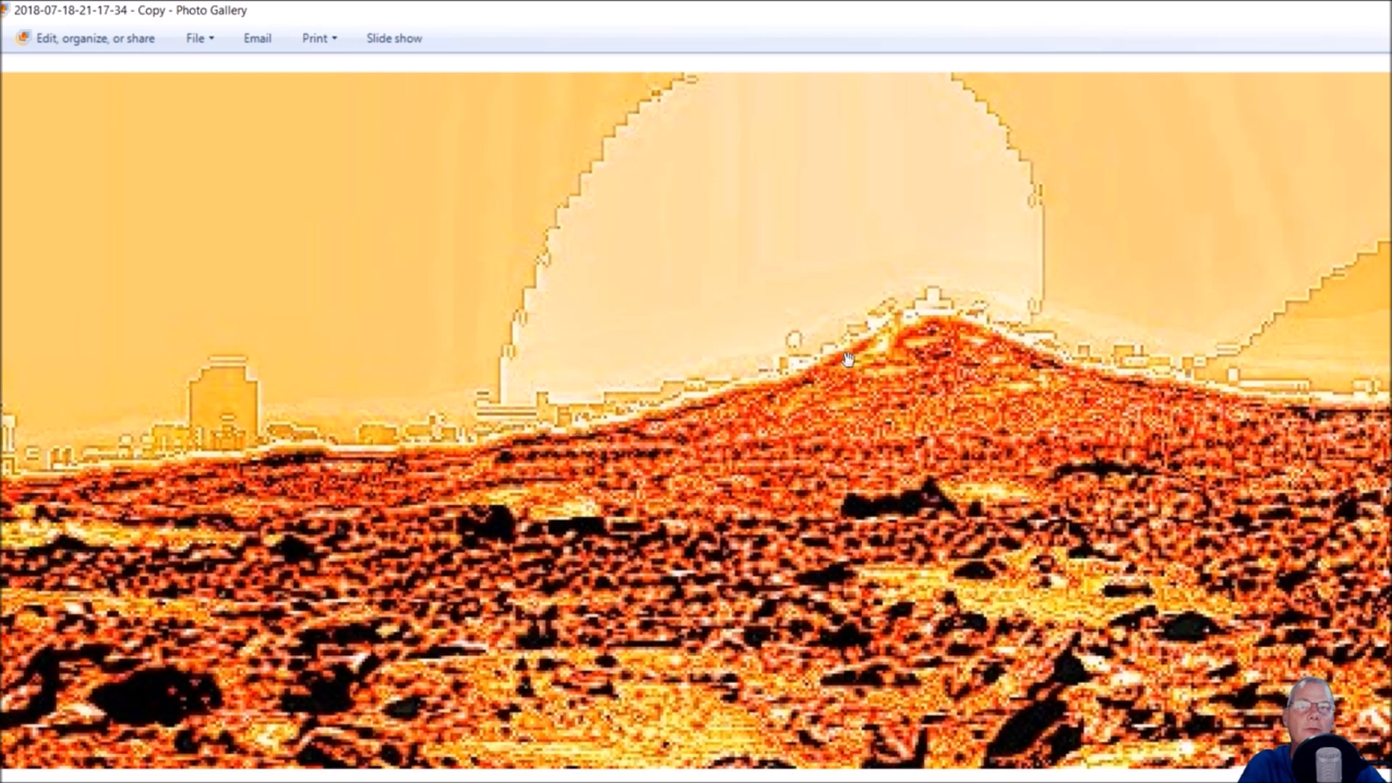
{"action": "mouse_move", "coordinate": [874, 386]}
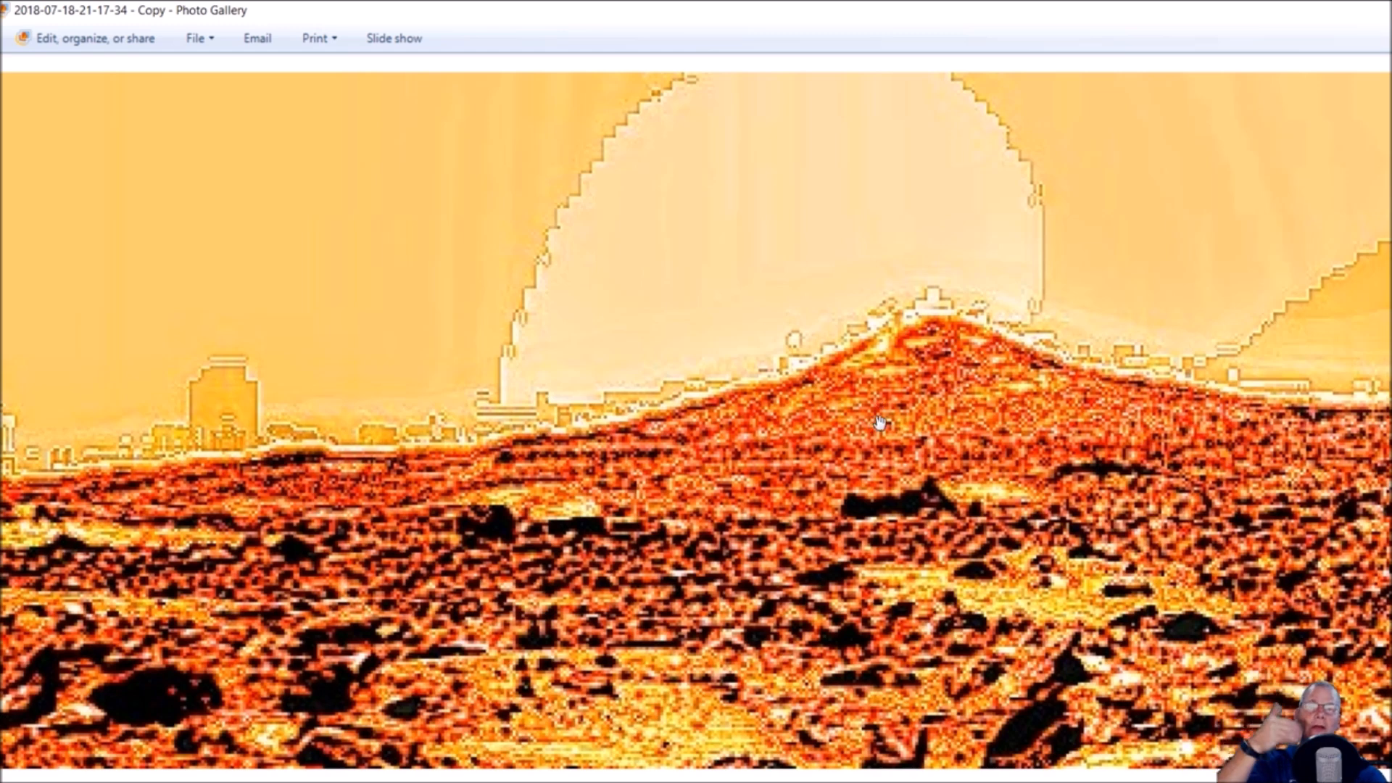
{"action": "mouse_move", "coordinate": [623, 461]}
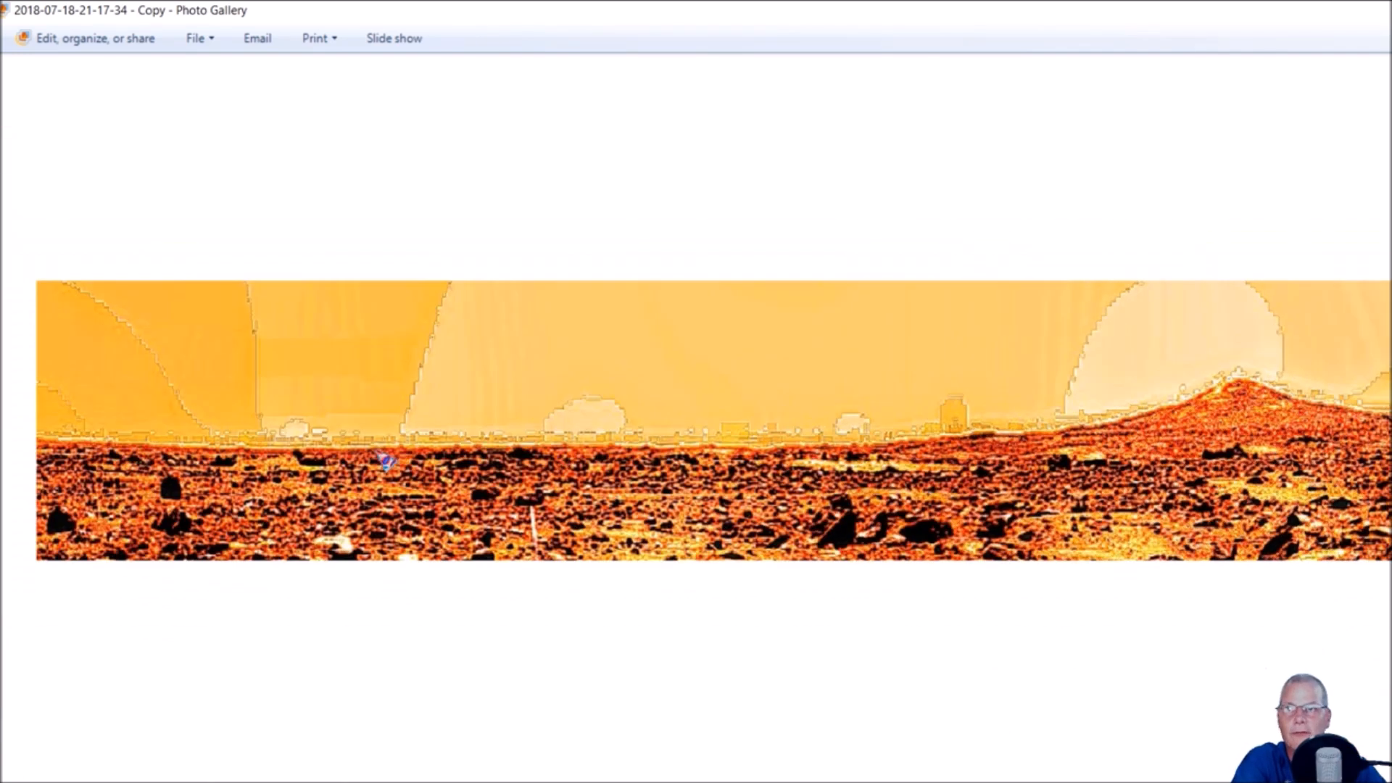
{"action": "mouse_move", "coordinate": [142, 413]}
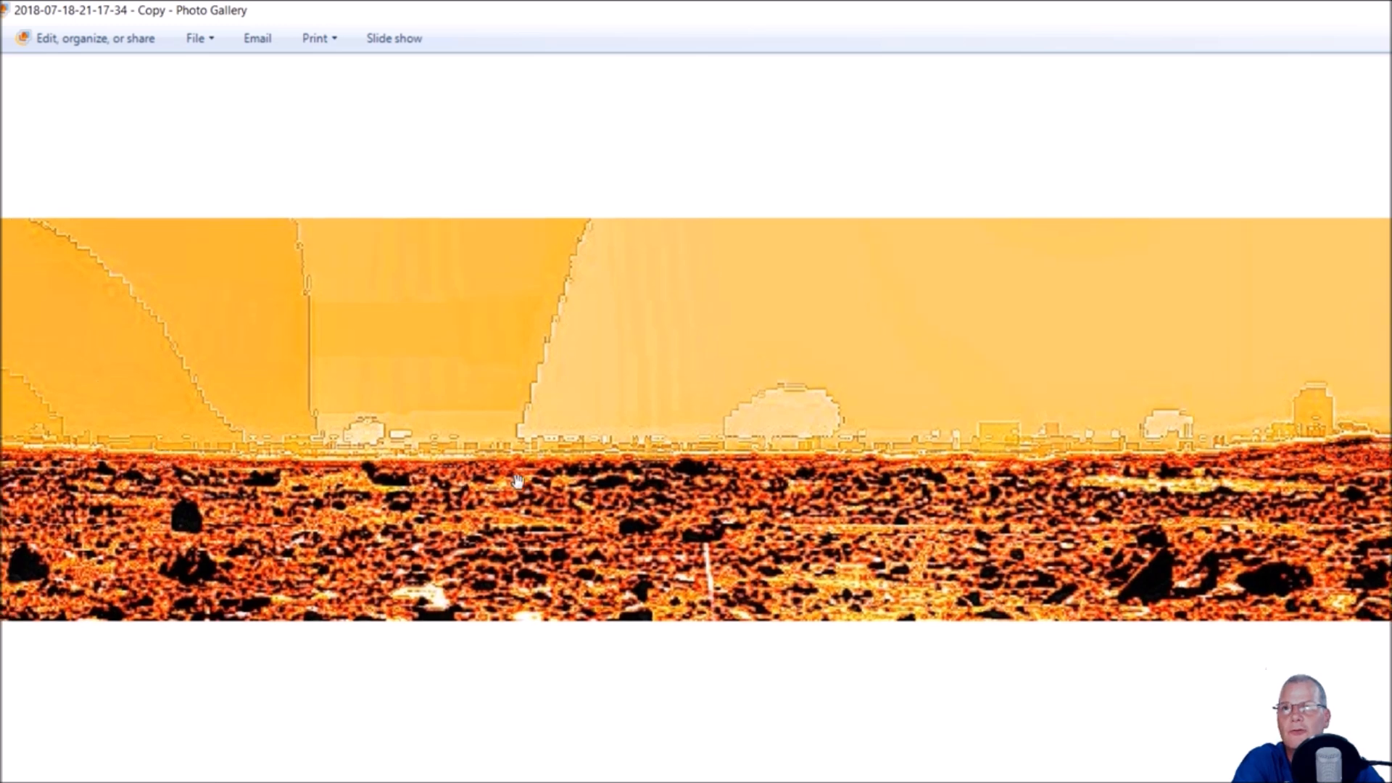
{"action": "mouse_move", "coordinate": [304, 217]}
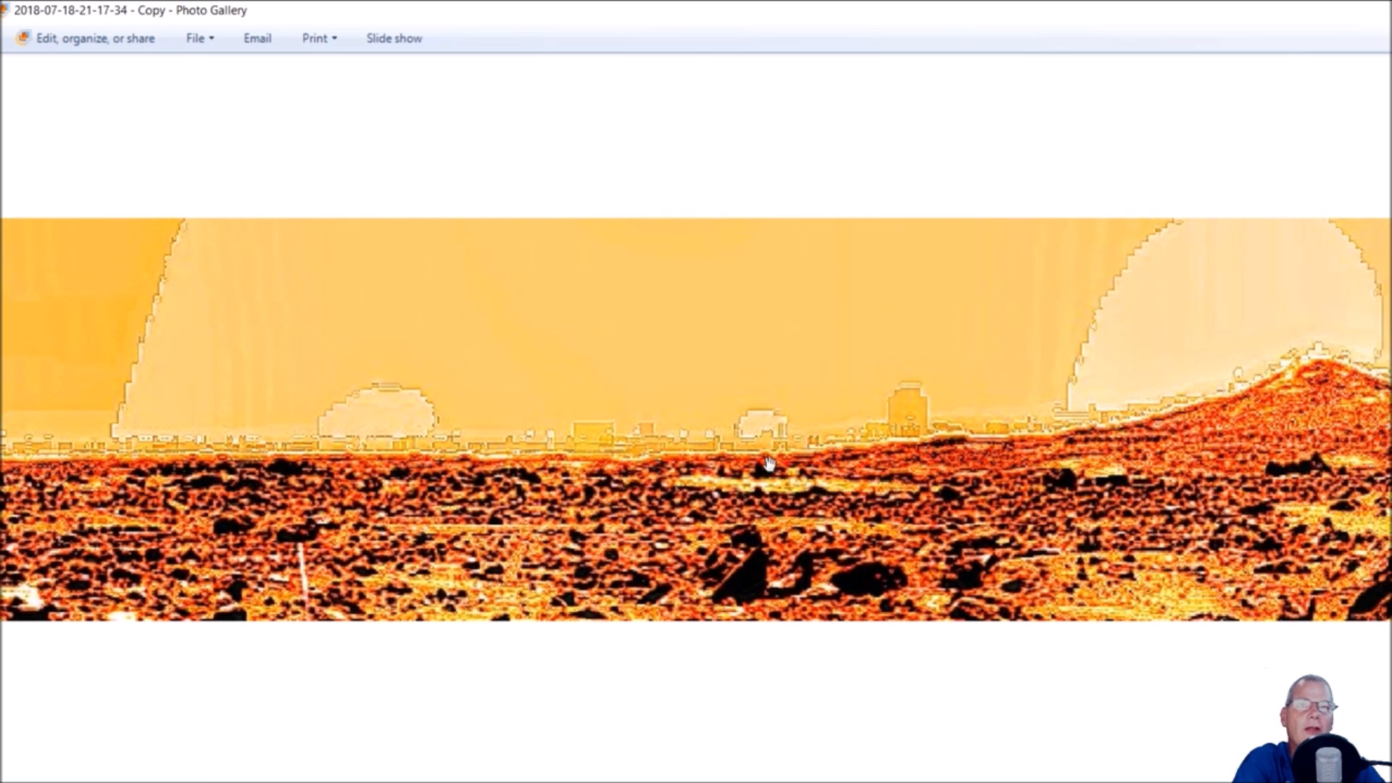
{"action": "mouse_move", "coordinate": [1073, 204]}
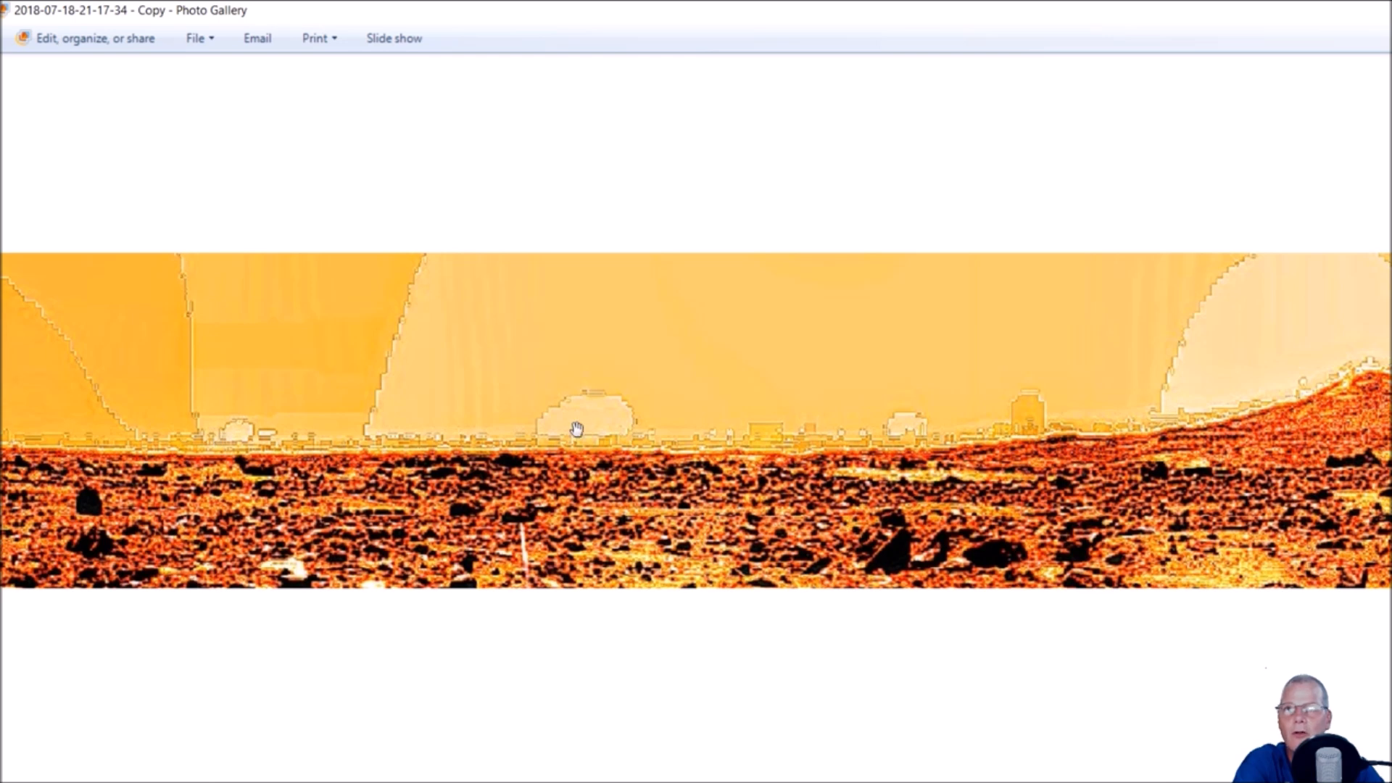
{"action": "mouse_move", "coordinate": [1202, 358]}
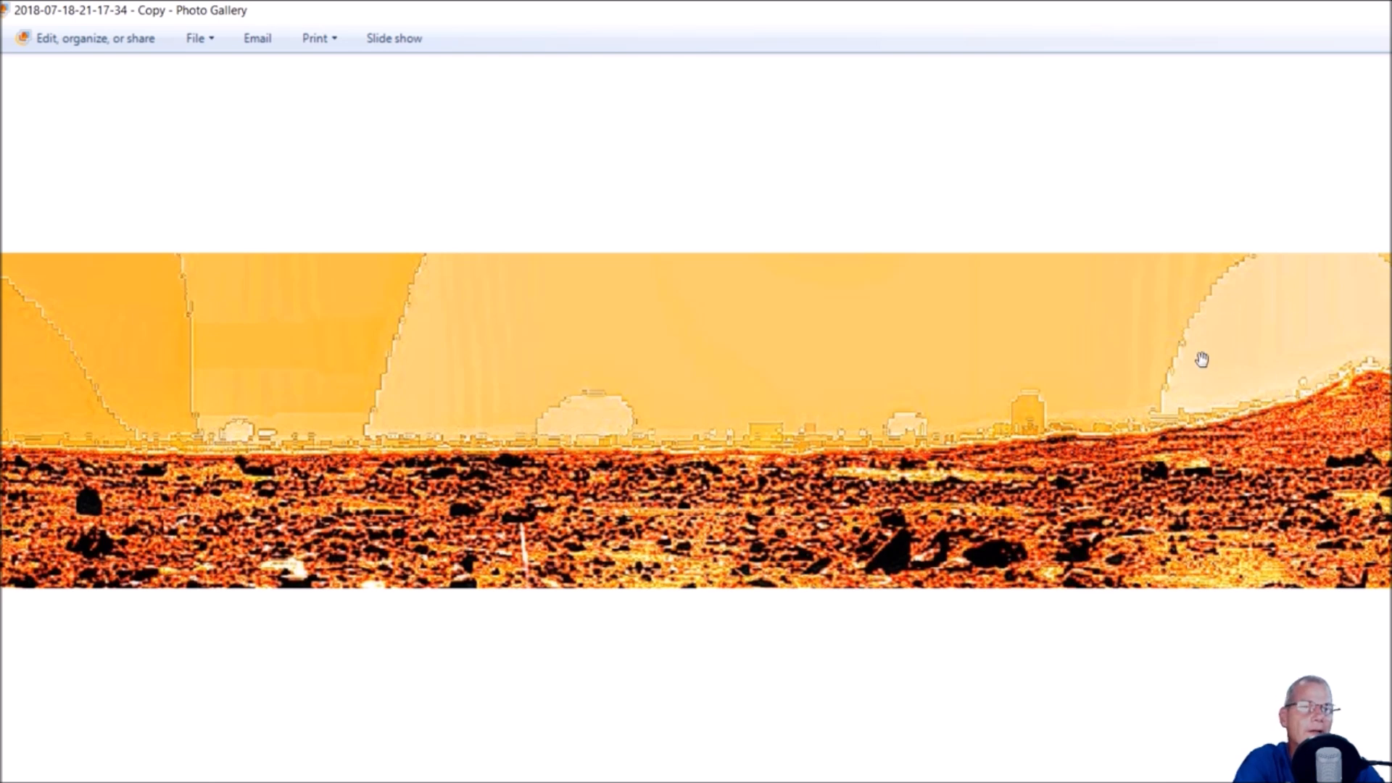
{"action": "mouse_move", "coordinate": [1101, 510]}
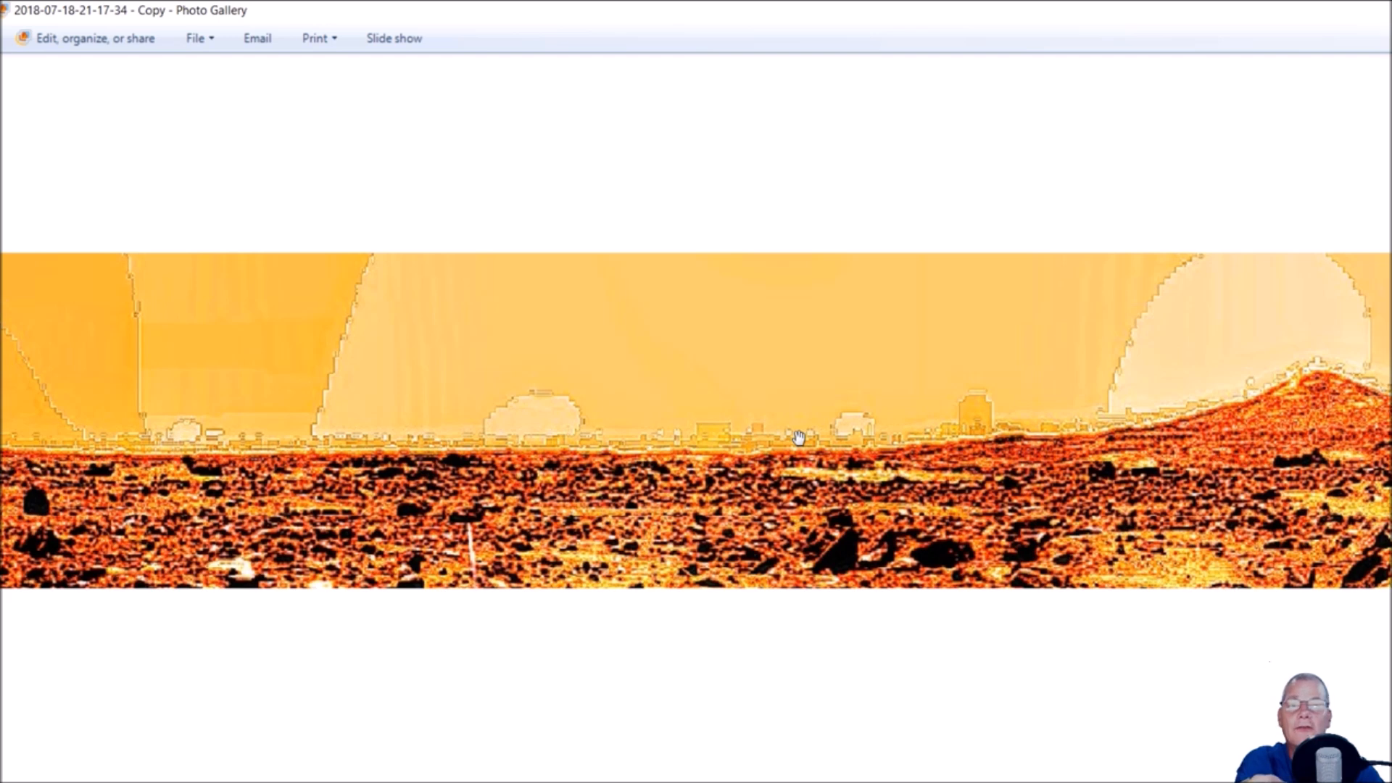
{"action": "mouse_move", "coordinate": [378, 334]}
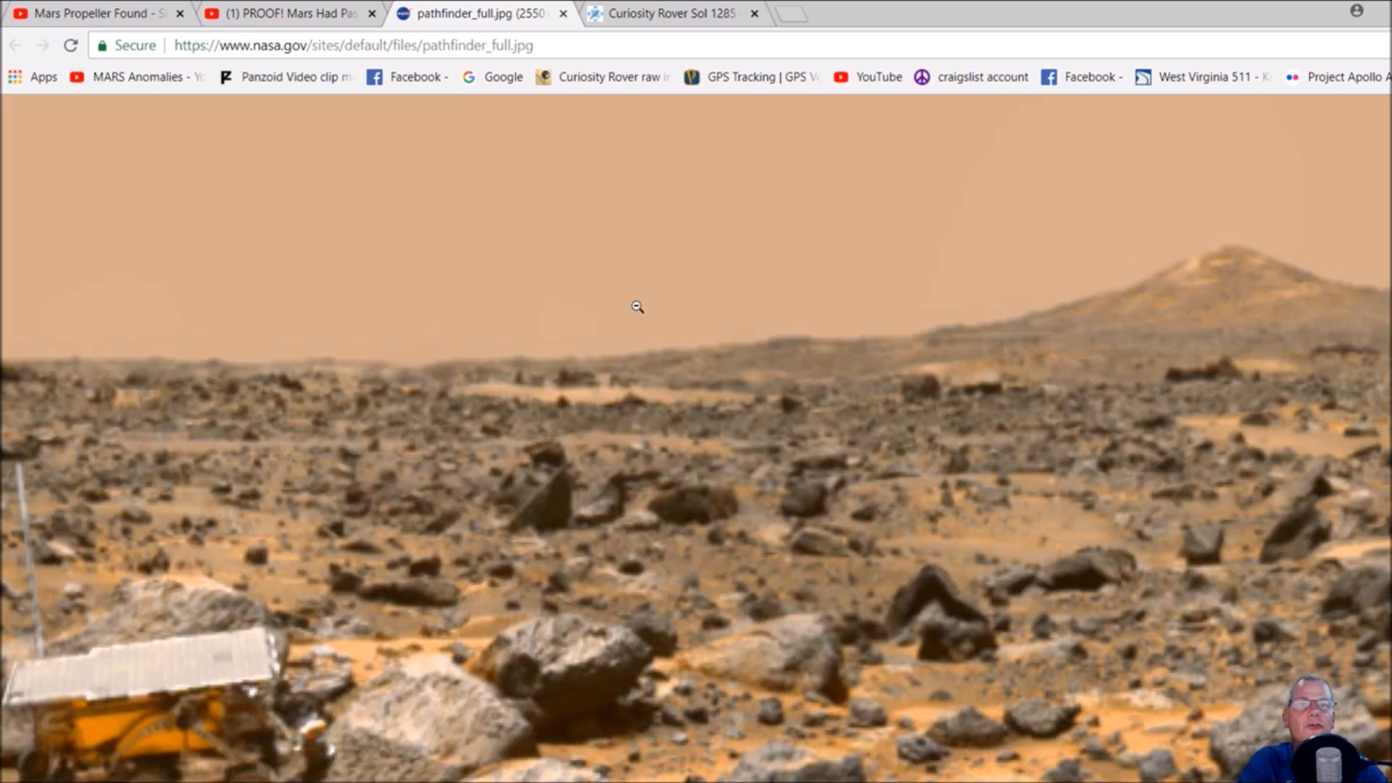
{"action": "mouse_move", "coordinate": [984, 301]}
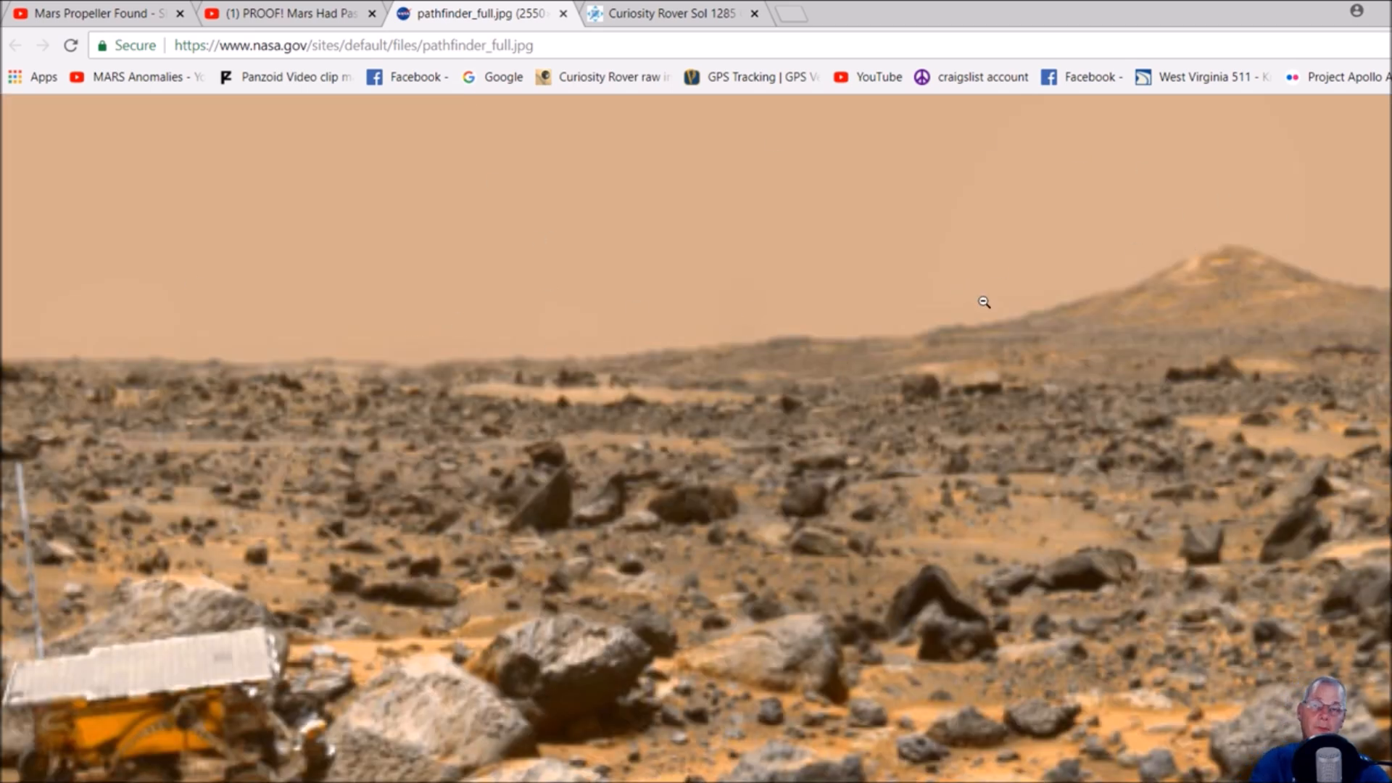
{"action": "mouse_move", "coordinate": [672, 295]}
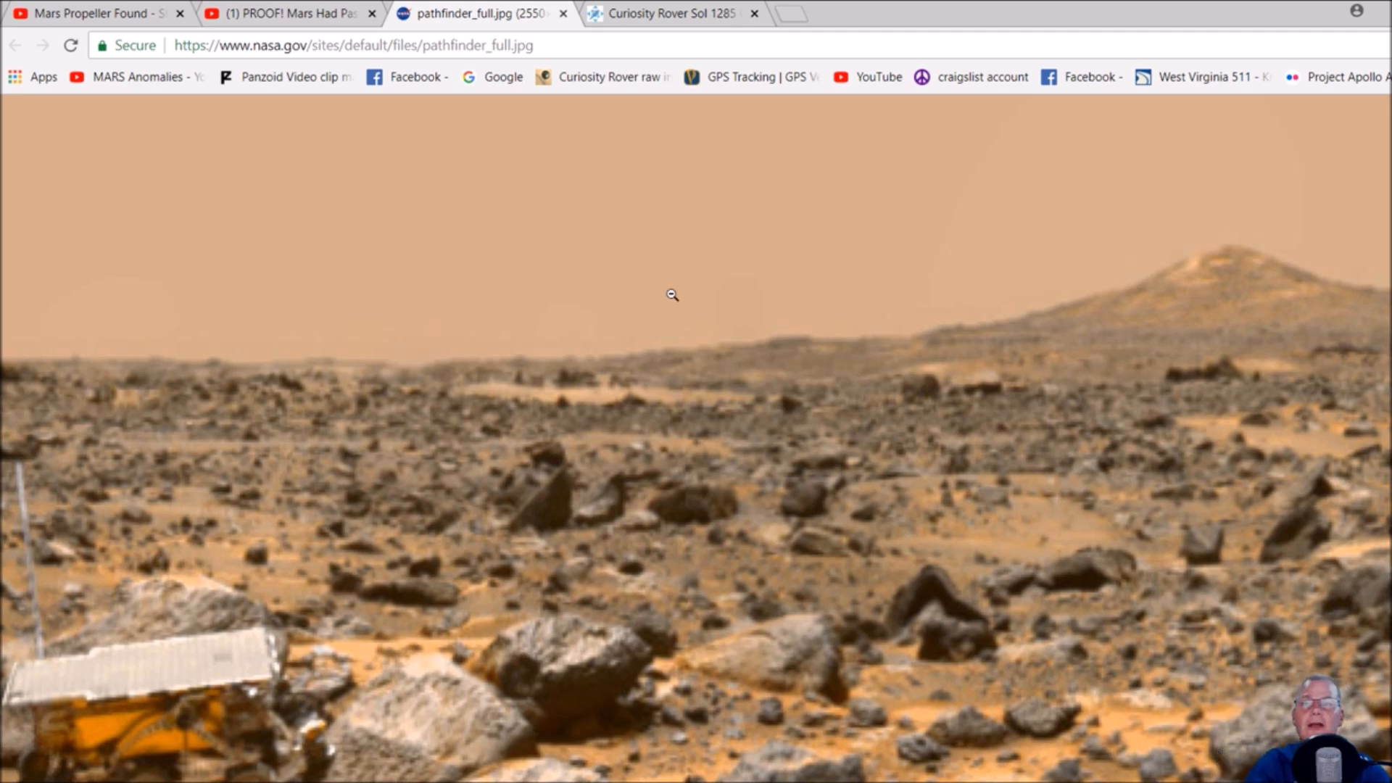
{"action": "mouse_move", "coordinate": [531, 345]}
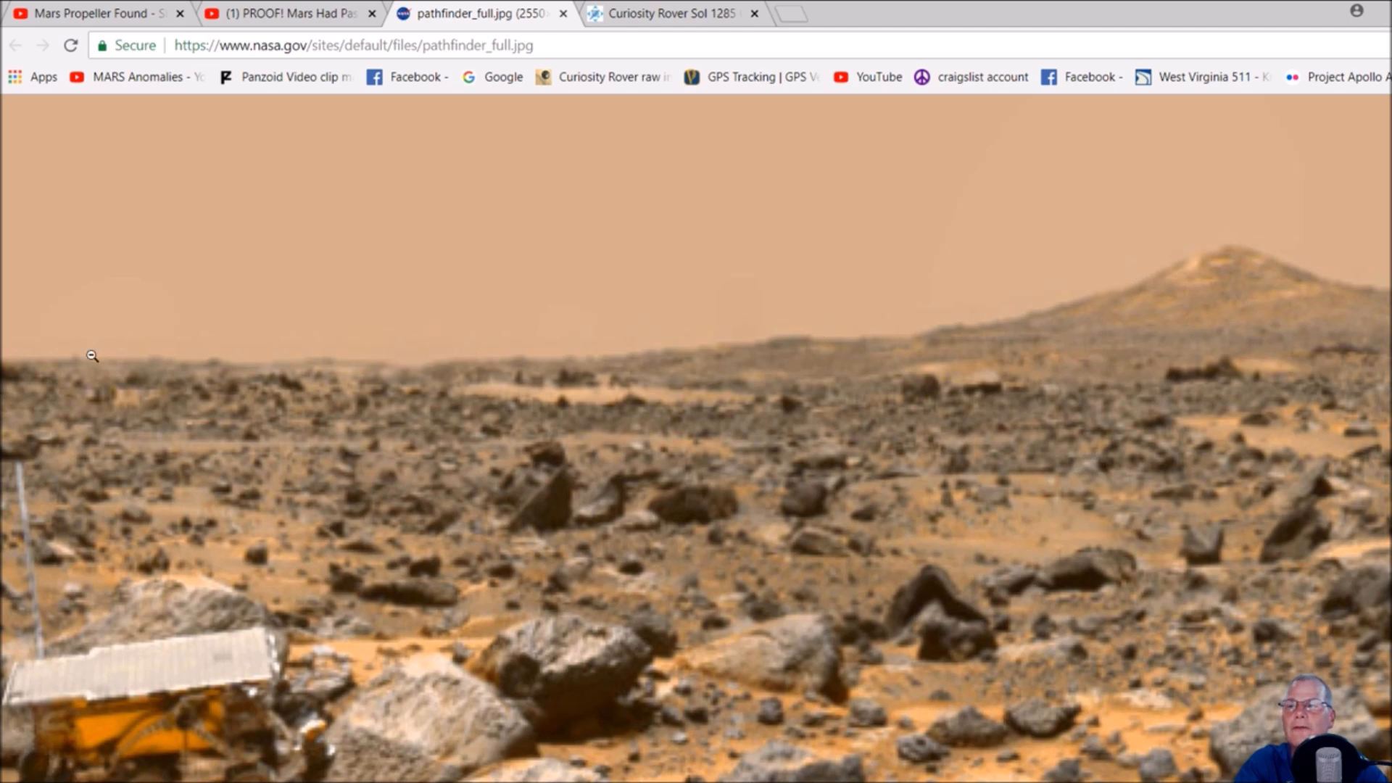
{"action": "mouse_move", "coordinate": [452, 377]}
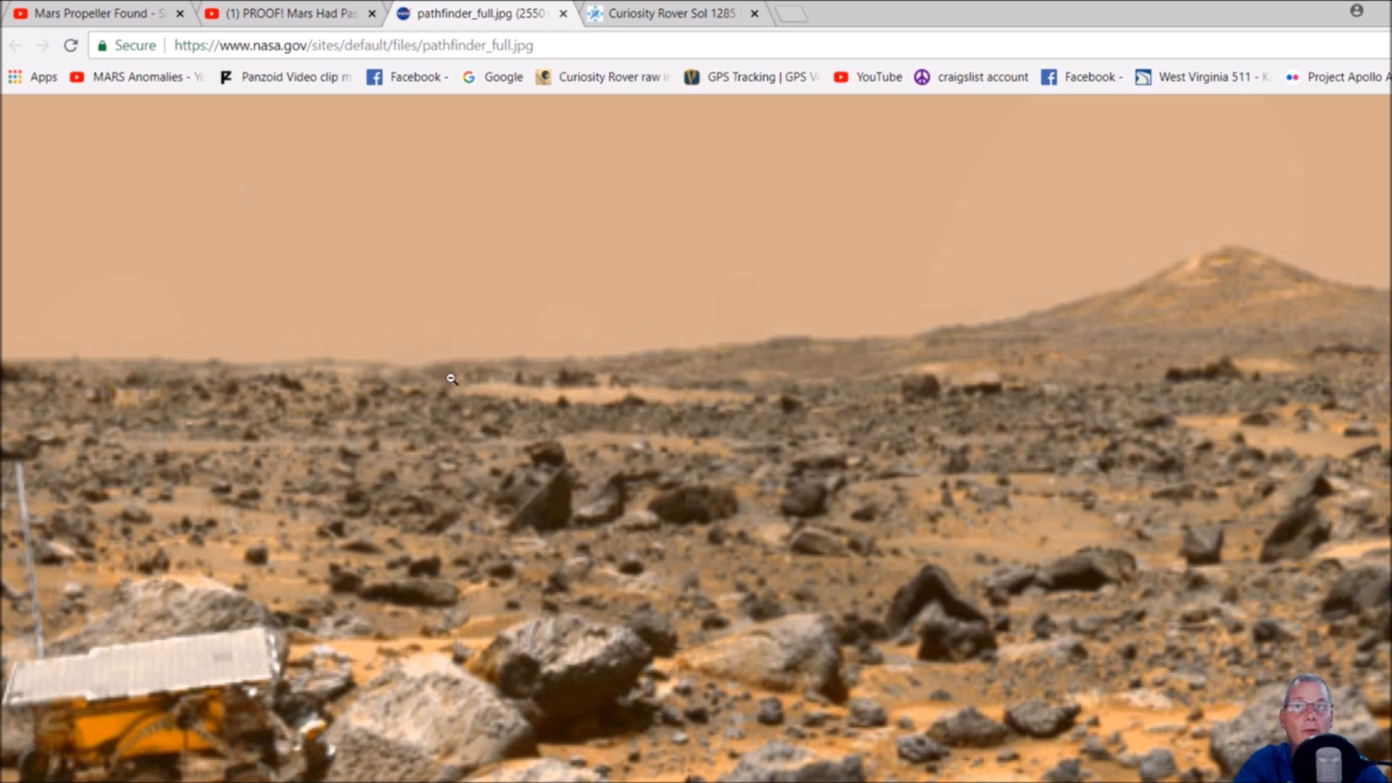
{"action": "mouse_move", "coordinate": [892, 374]}
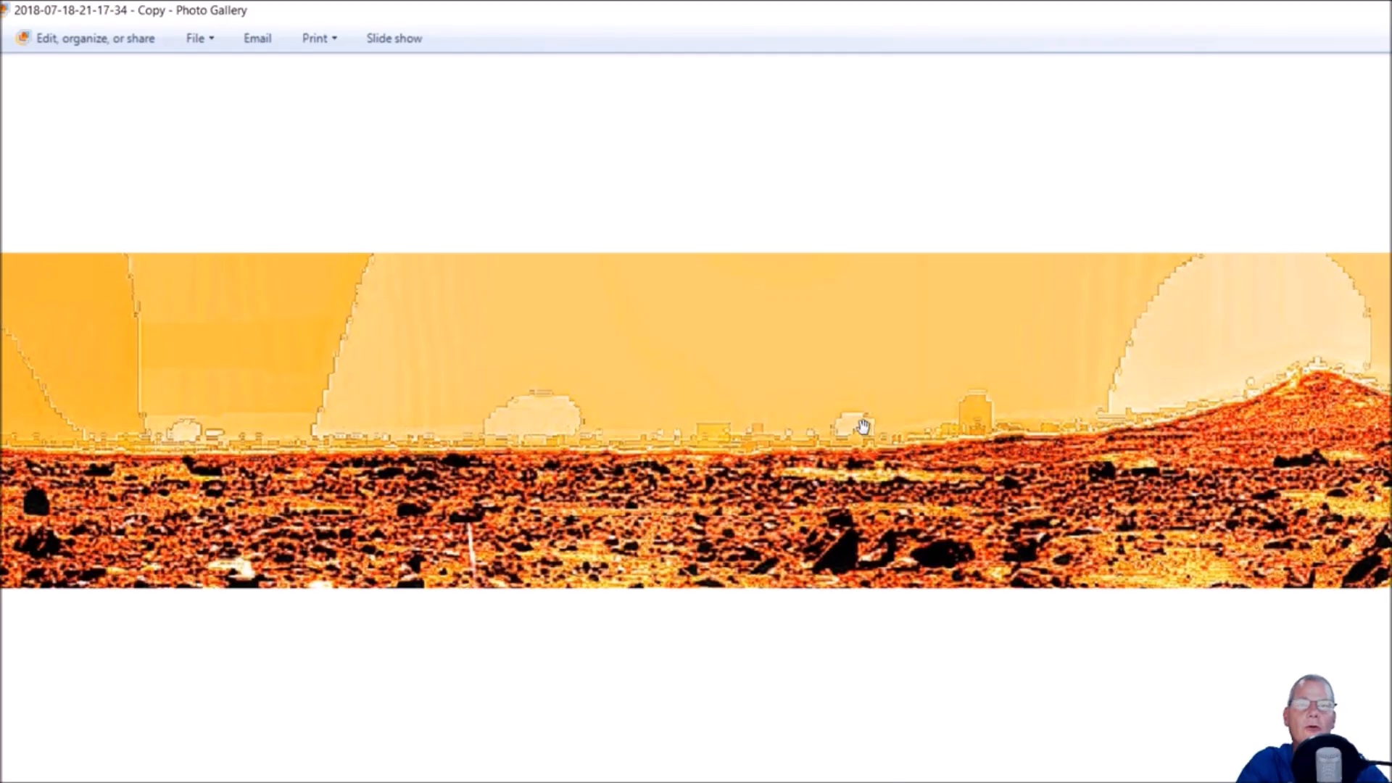
Step: Pan the enhanced orange copy toward the distant hill on the horizon
{"action": "left_click_drag", "start_coordinate": [861, 425], "coordinate": [606, 394]}
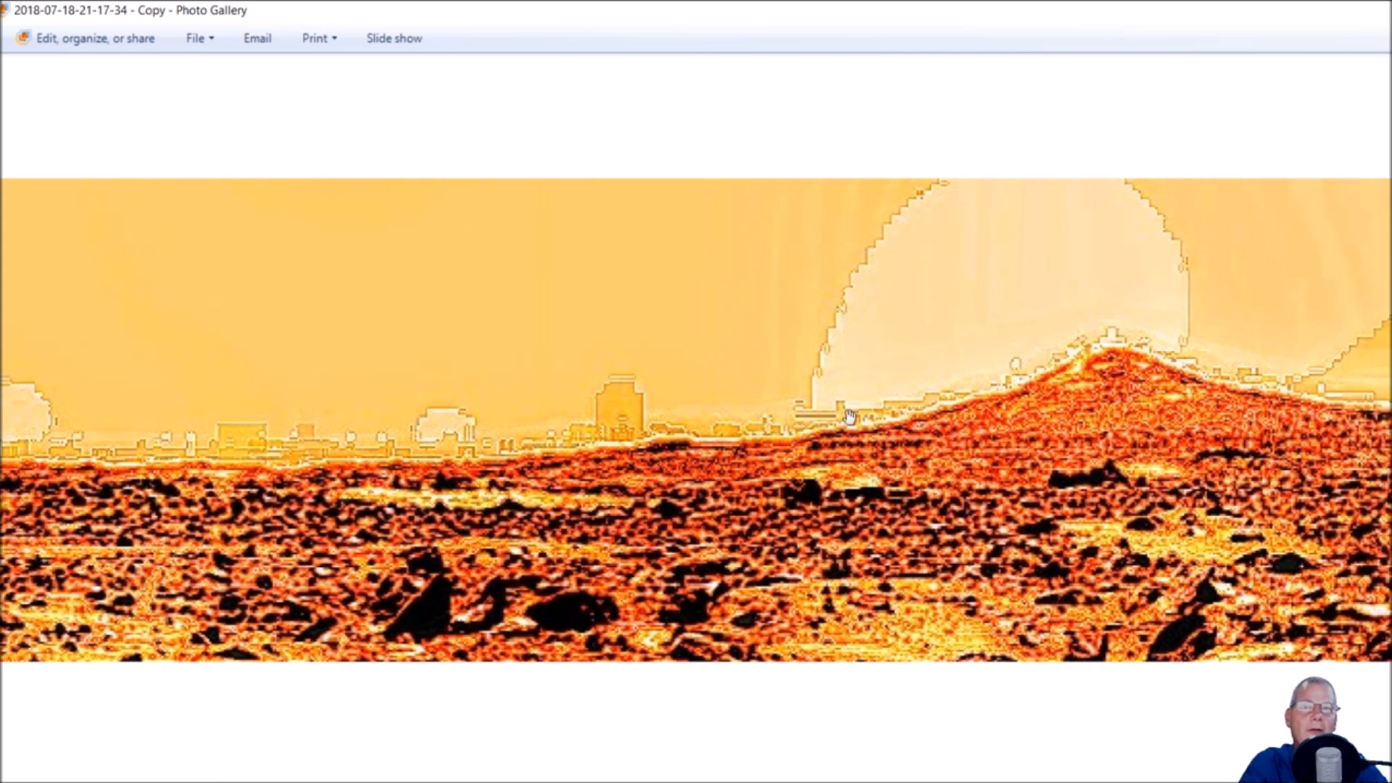
{"action": "mouse_move", "coordinate": [806, 460]}
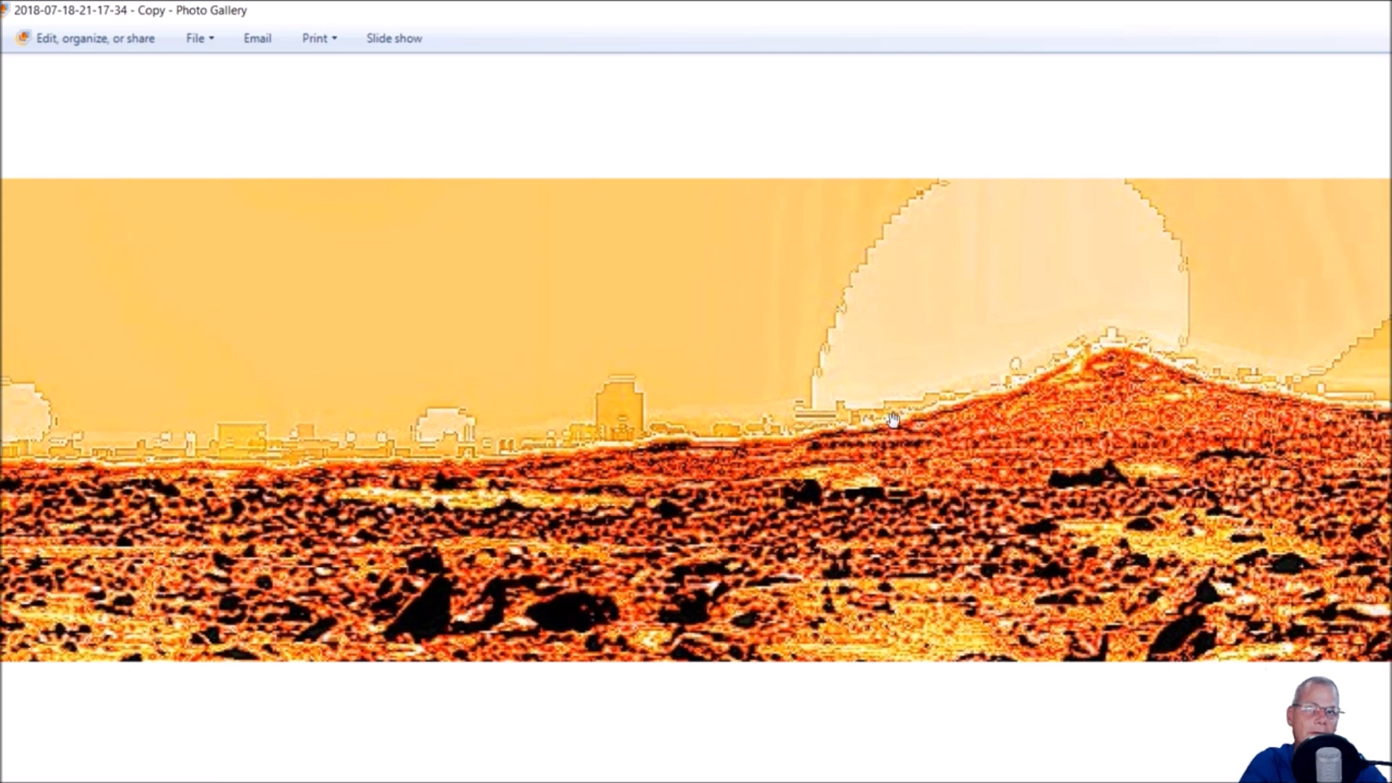
{"action": "mouse_move", "coordinate": [931, 402]}
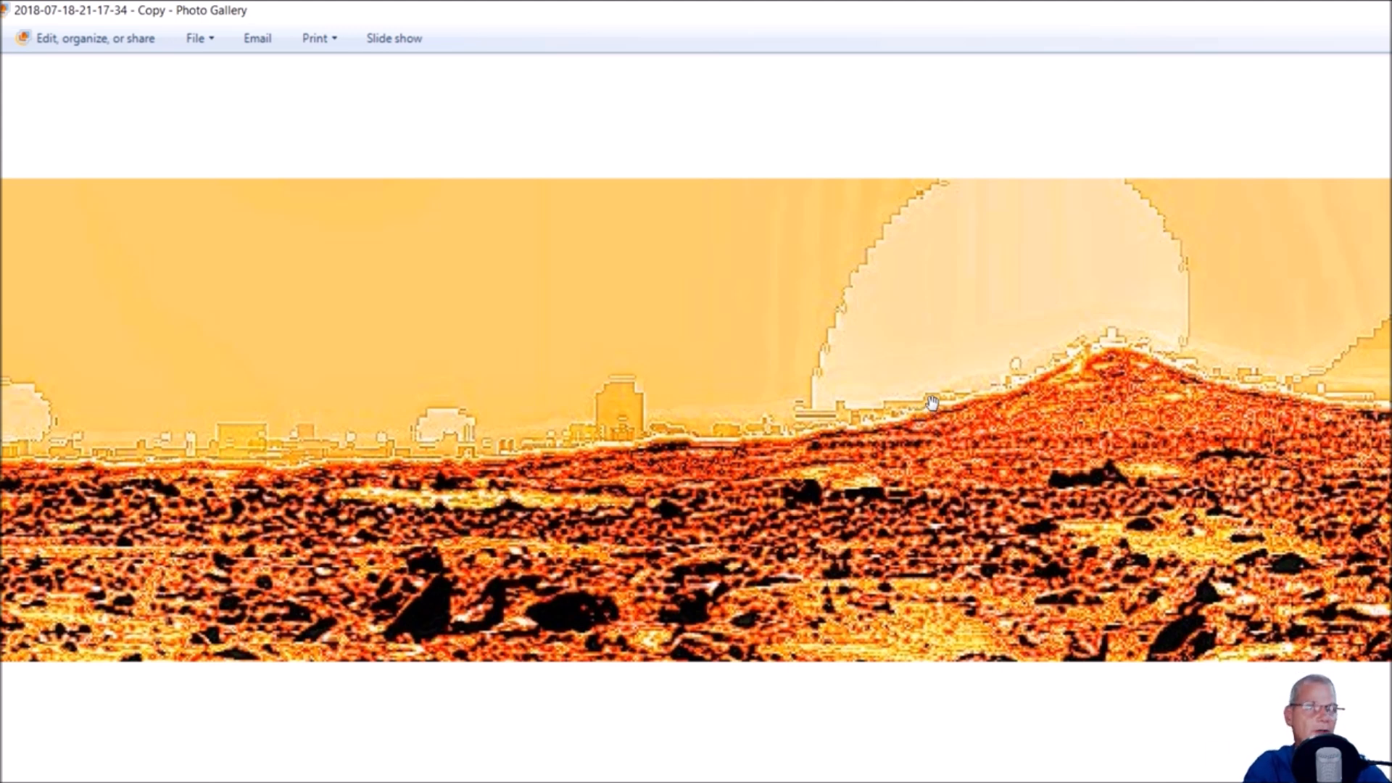
{"action": "mouse_move", "coordinate": [1114, 345]}
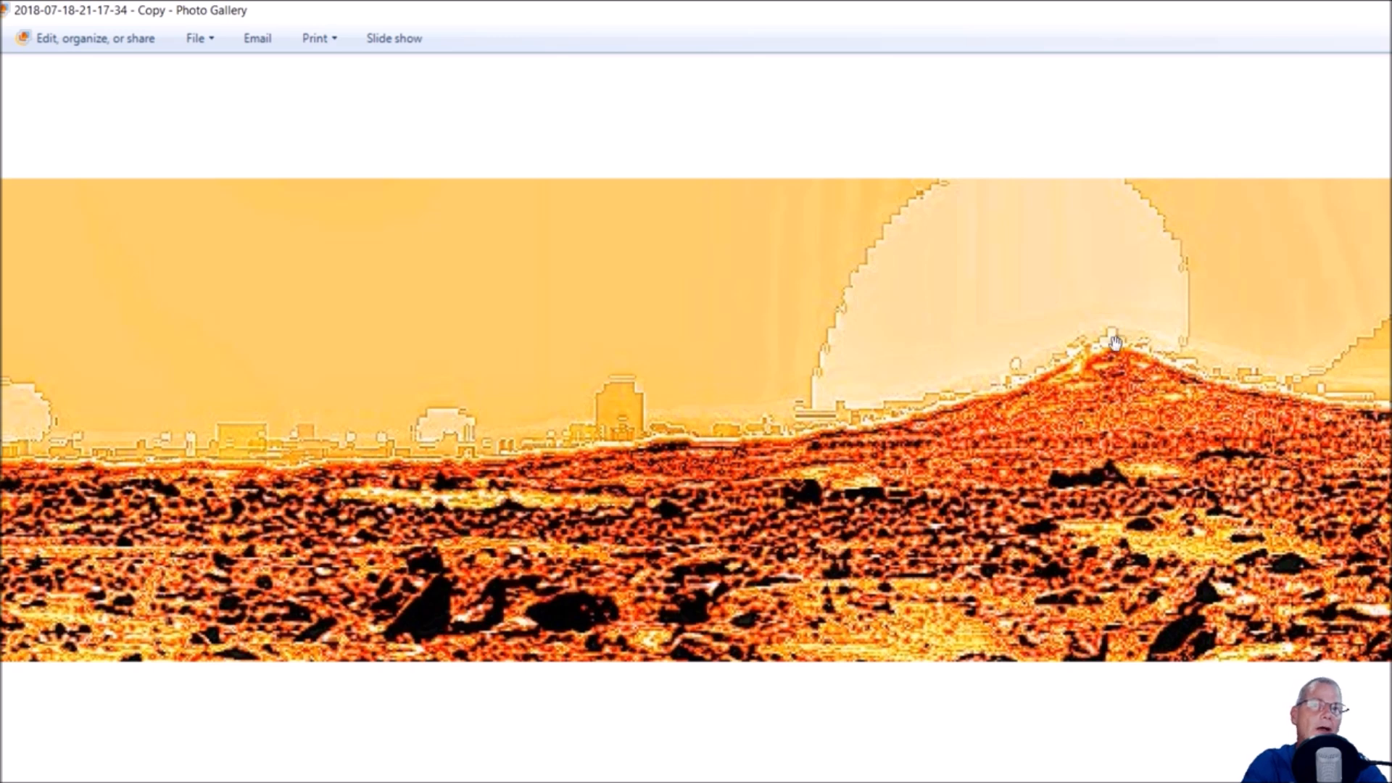
{"action": "mouse_move", "coordinate": [1149, 225]}
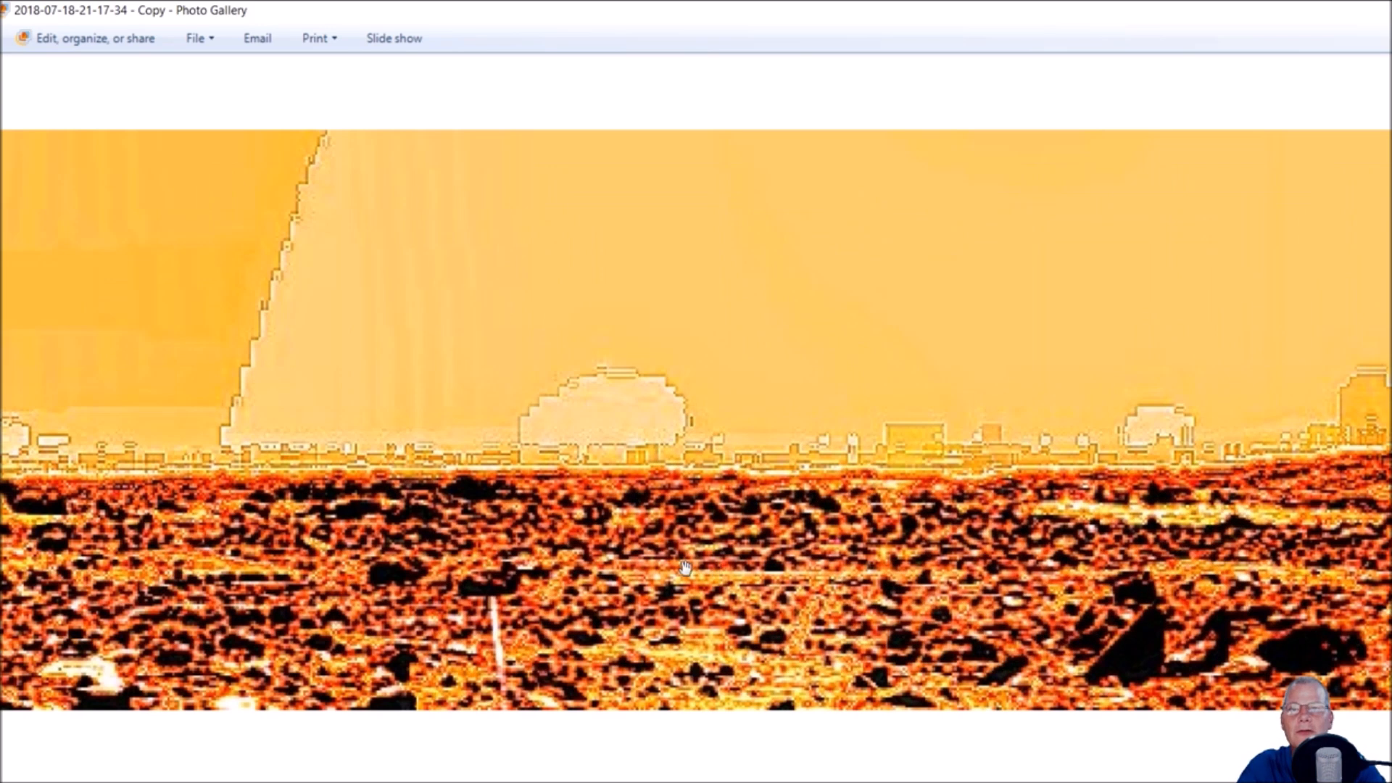
{"action": "mouse_move", "coordinate": [489, 612]}
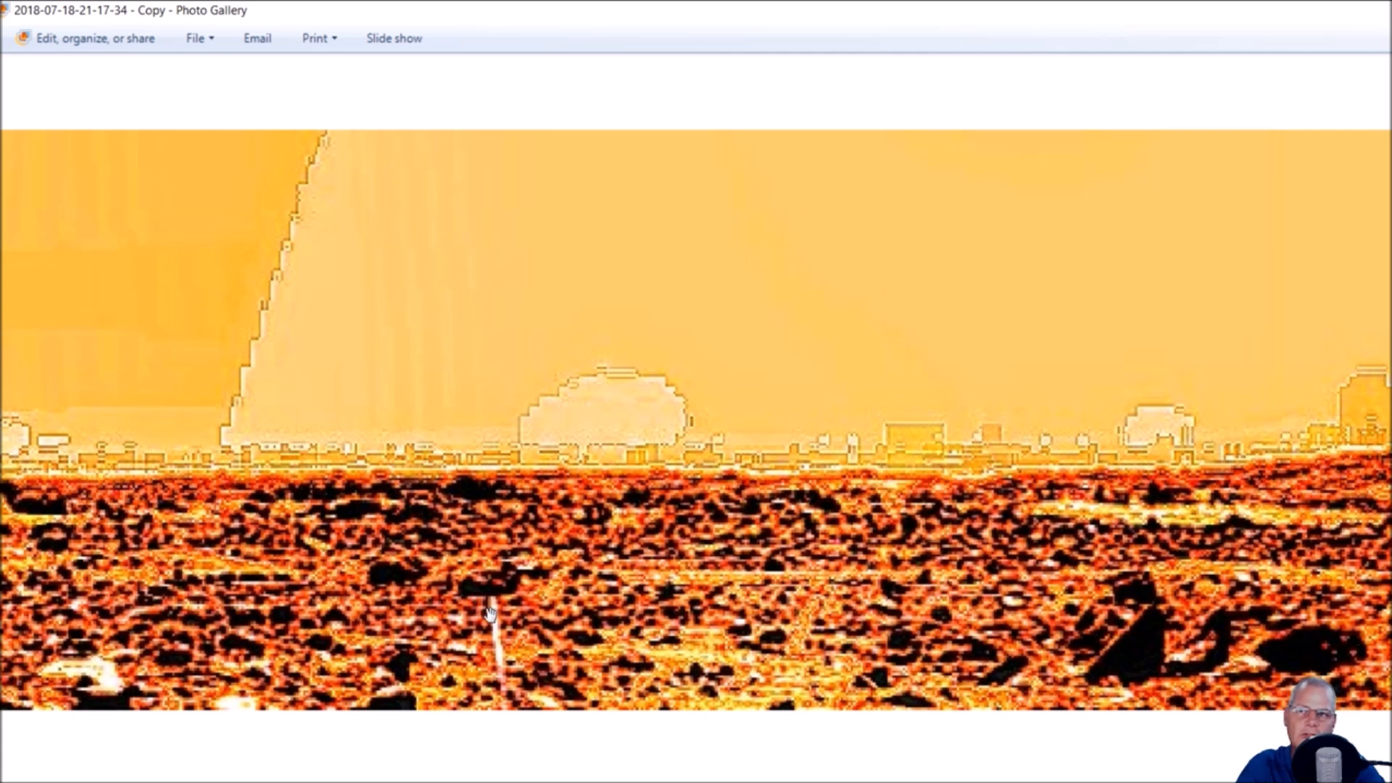
{"action": "mouse_move", "coordinate": [1110, 690]}
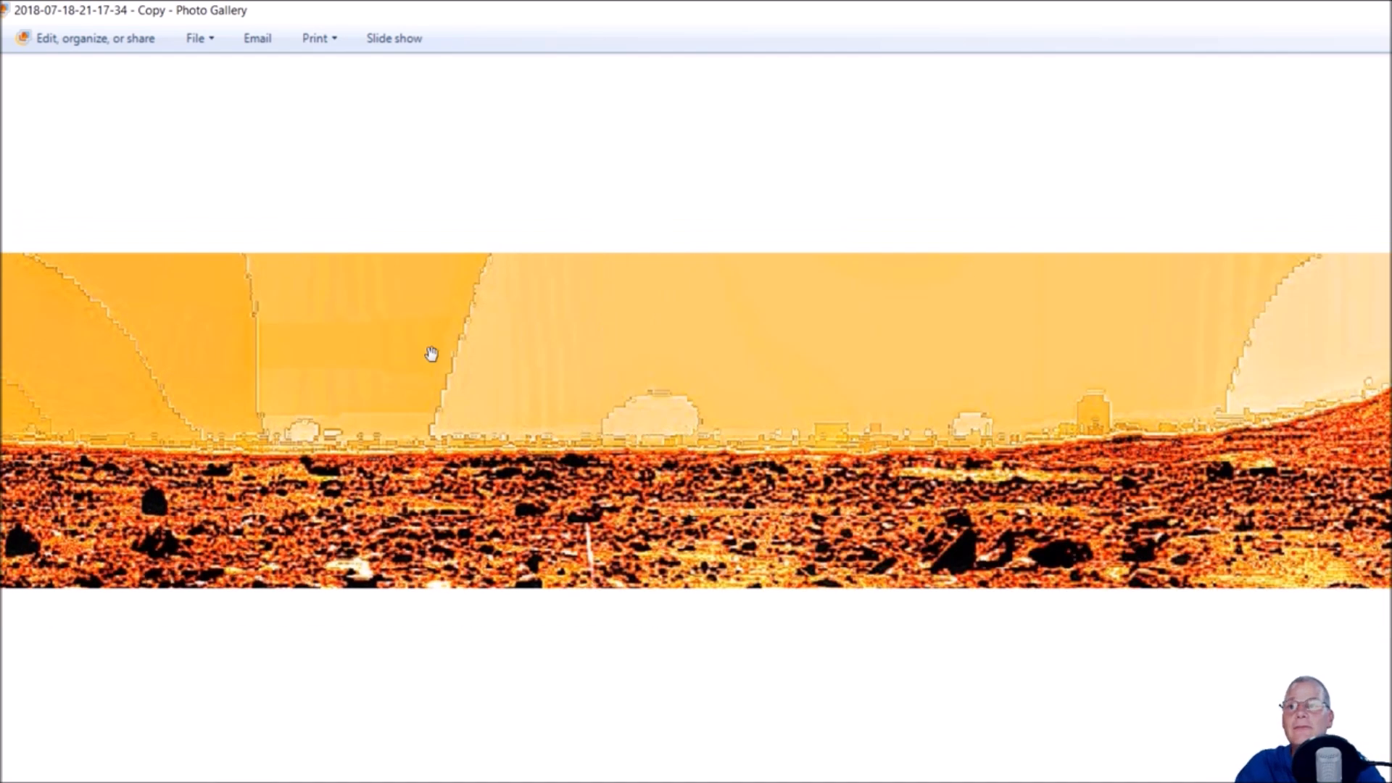
{"action": "mouse_move", "coordinate": [329, 435]}
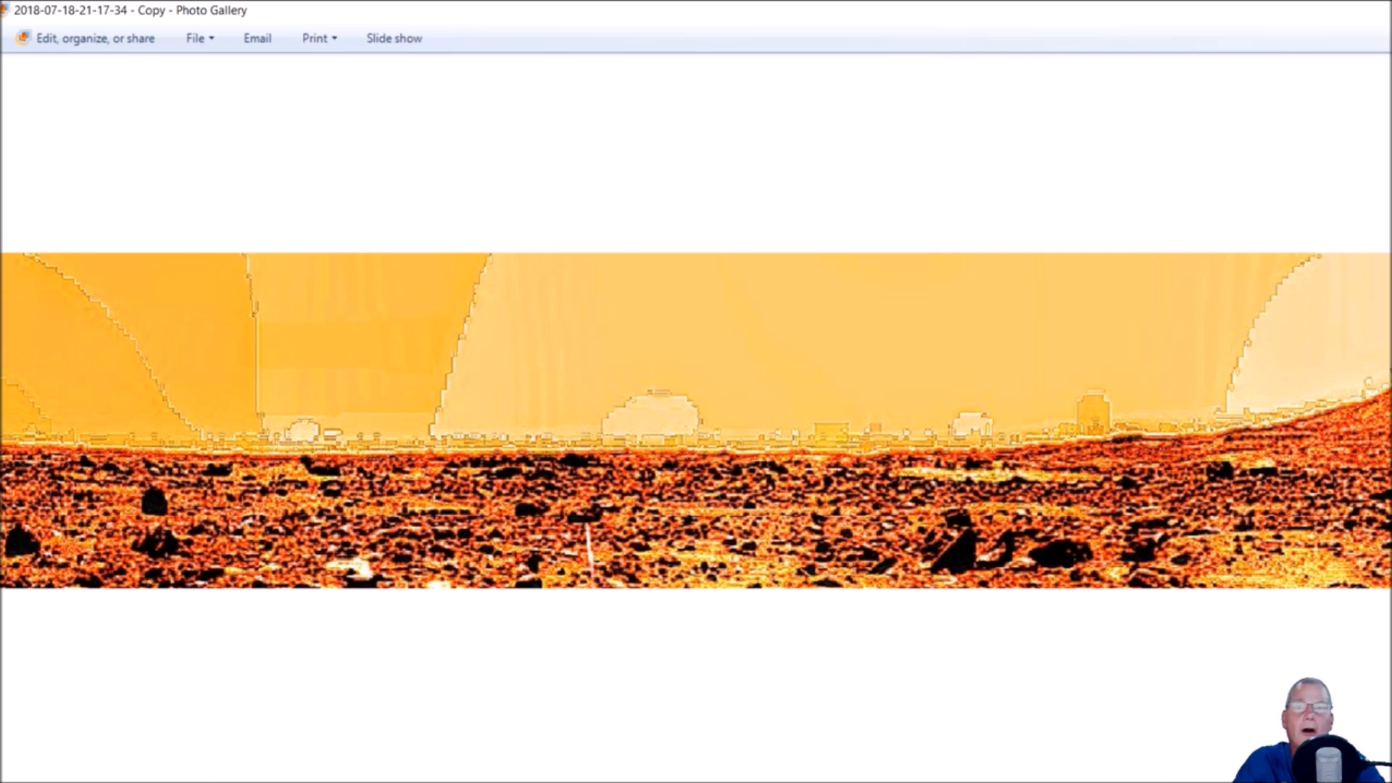
{"action": "mouse_move", "coordinate": [578, 317]}
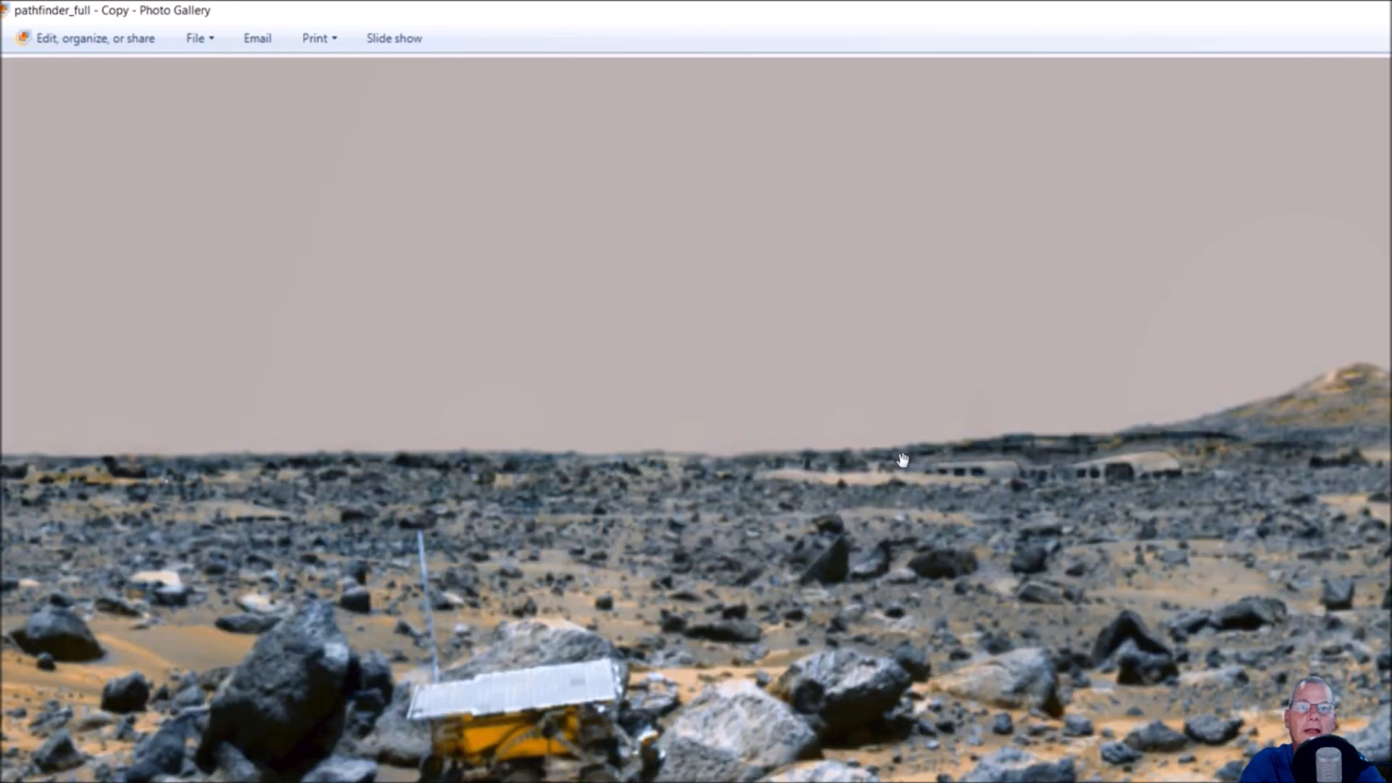
{"action": "mouse_move", "coordinate": [1313, 431]}
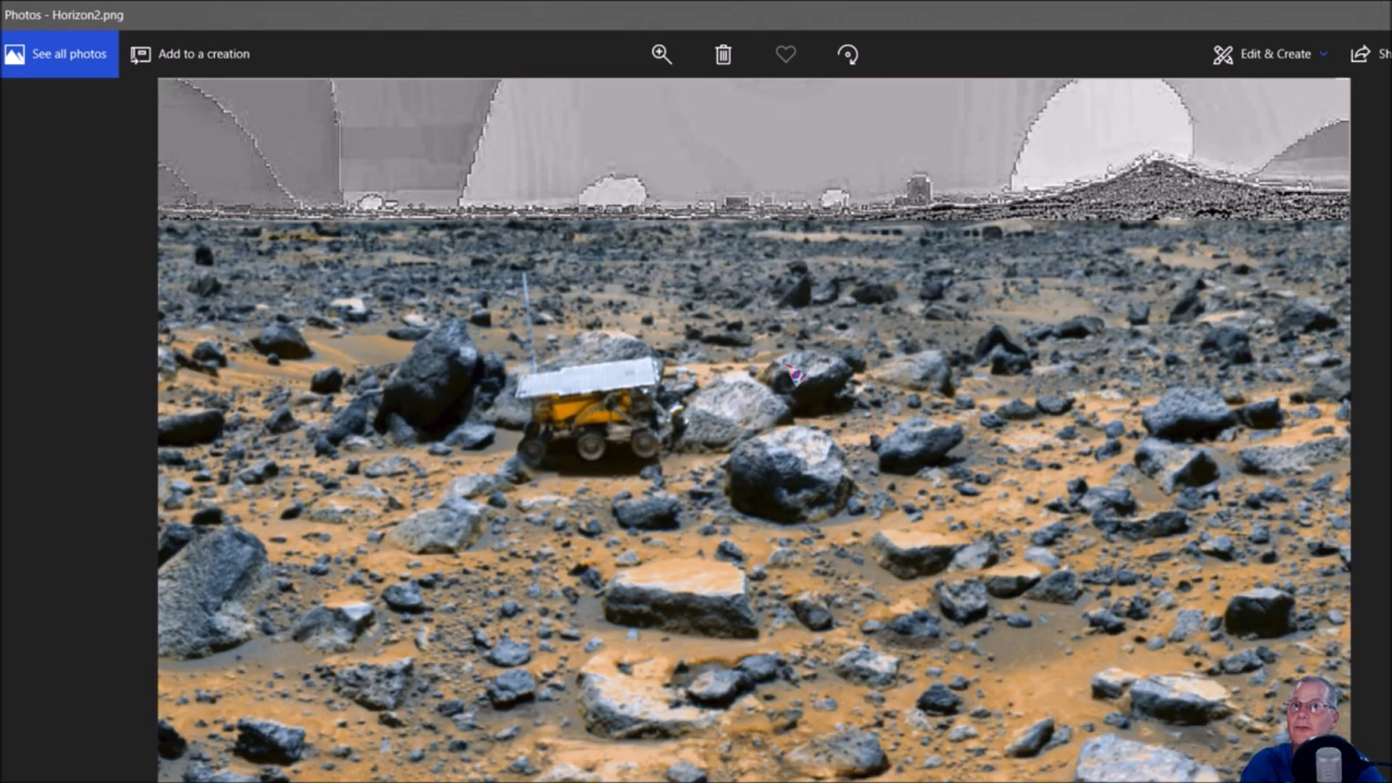
{"action": "mouse_move", "coordinate": [808, 453]}
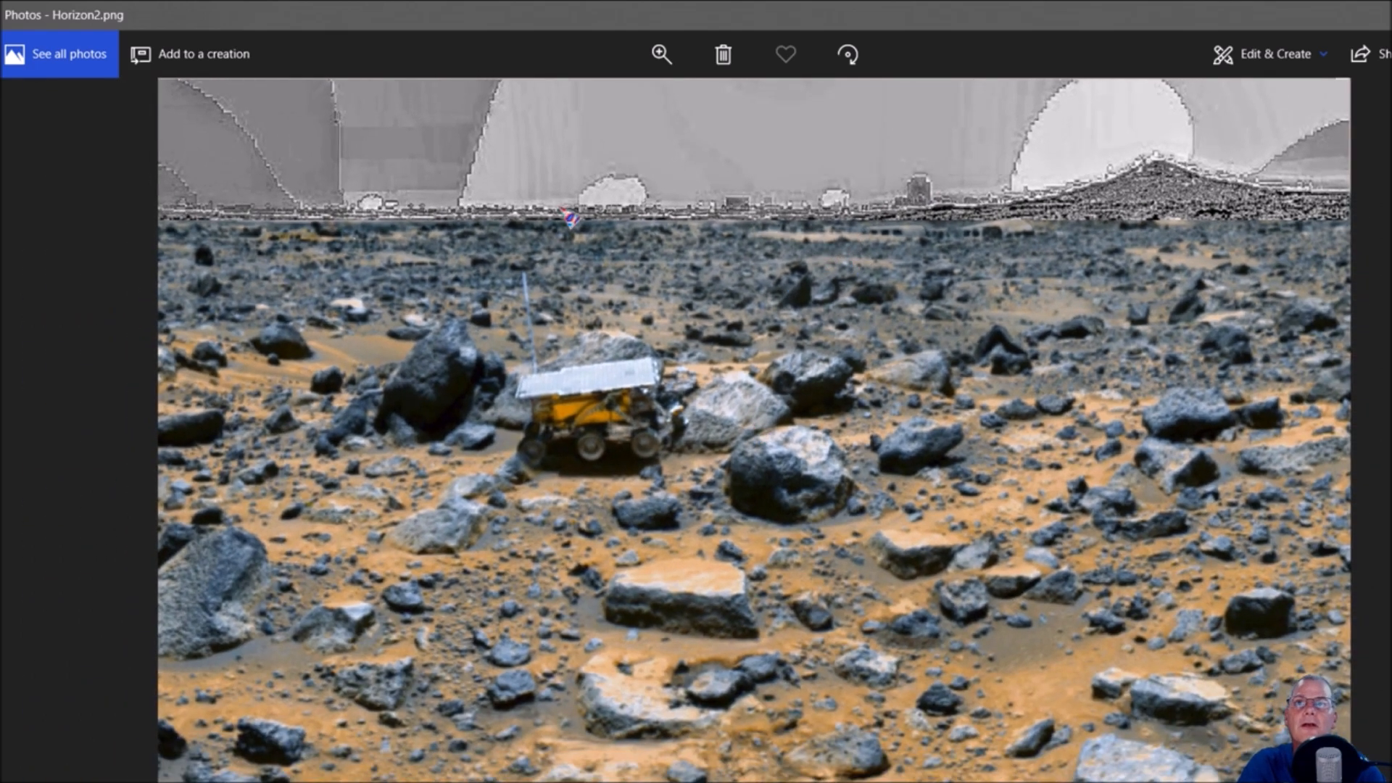
{"action": "mouse_move", "coordinate": [1128, 187]}
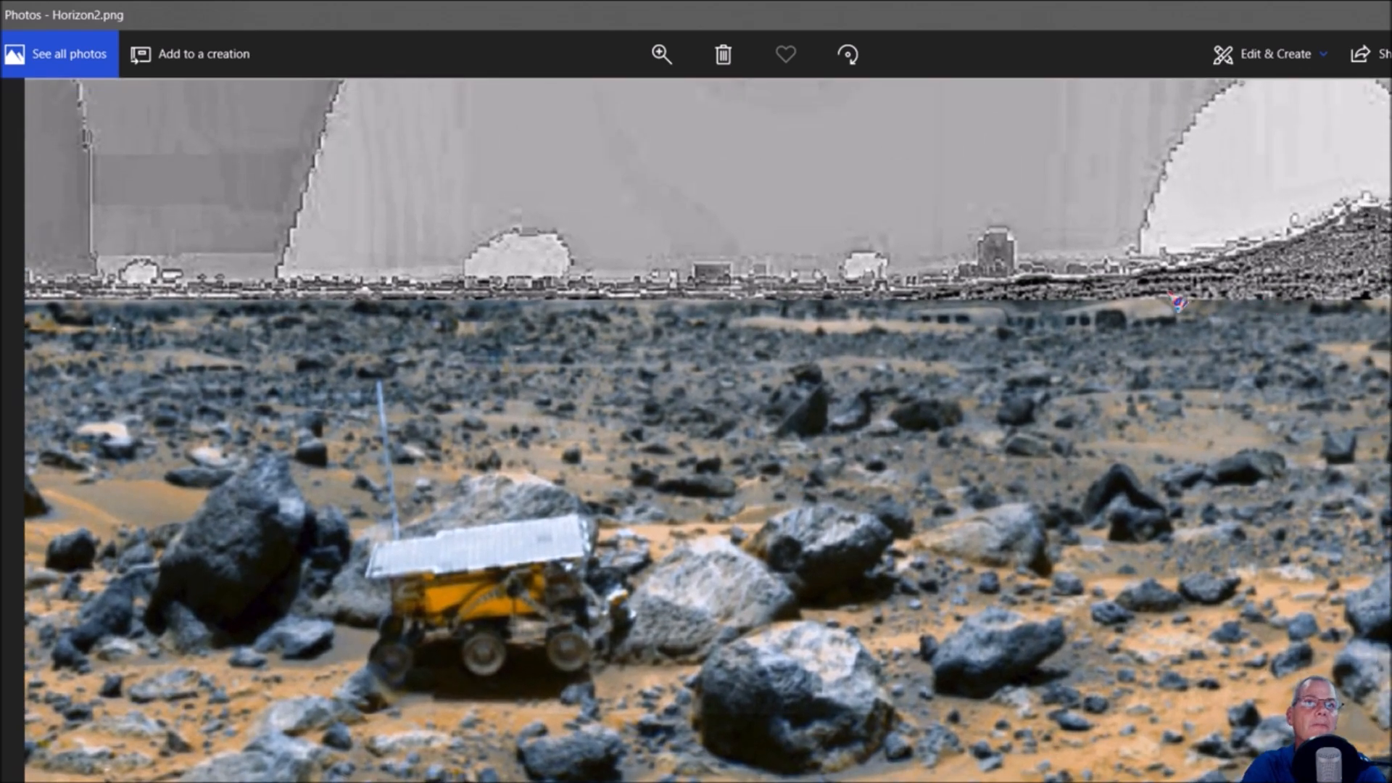
{"action": "mouse_move", "coordinate": [1168, 317]}
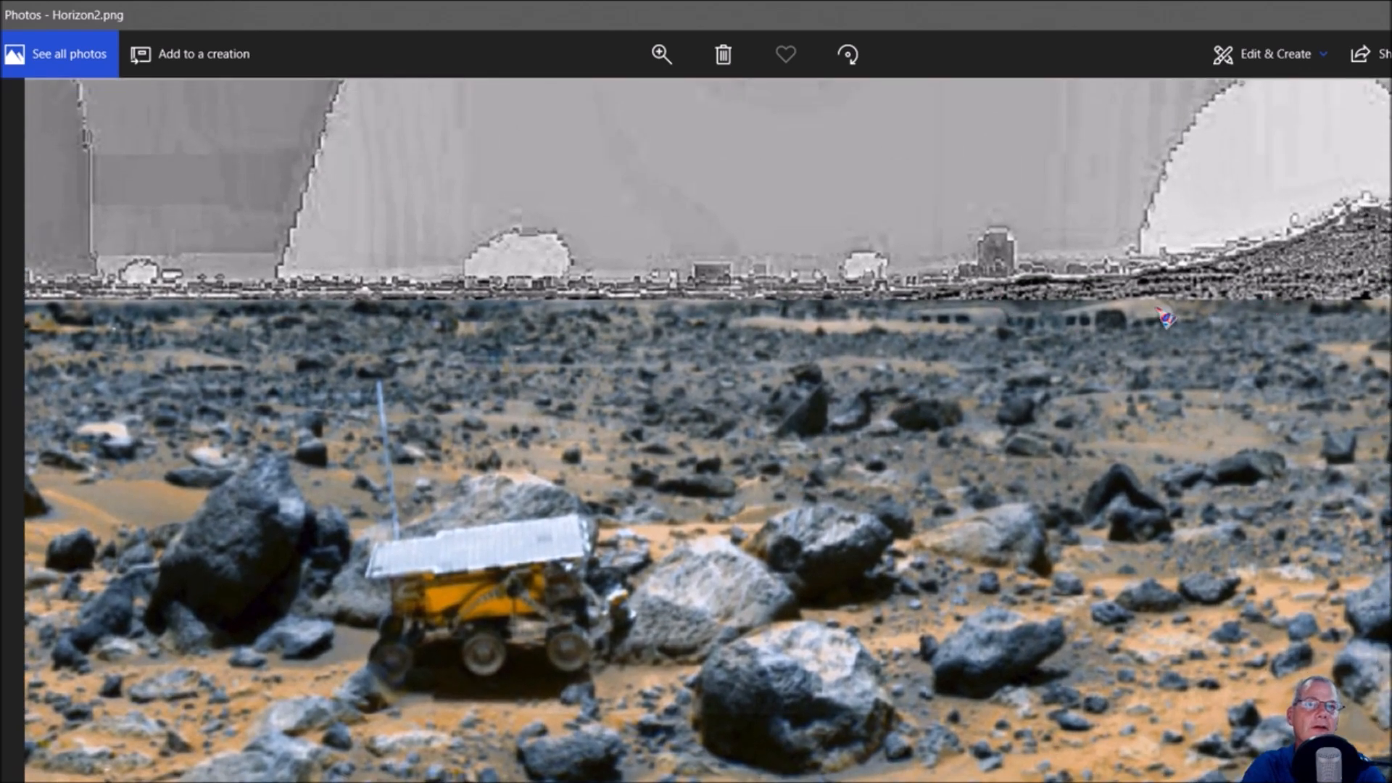
{"action": "mouse_move", "coordinate": [93, 280]}
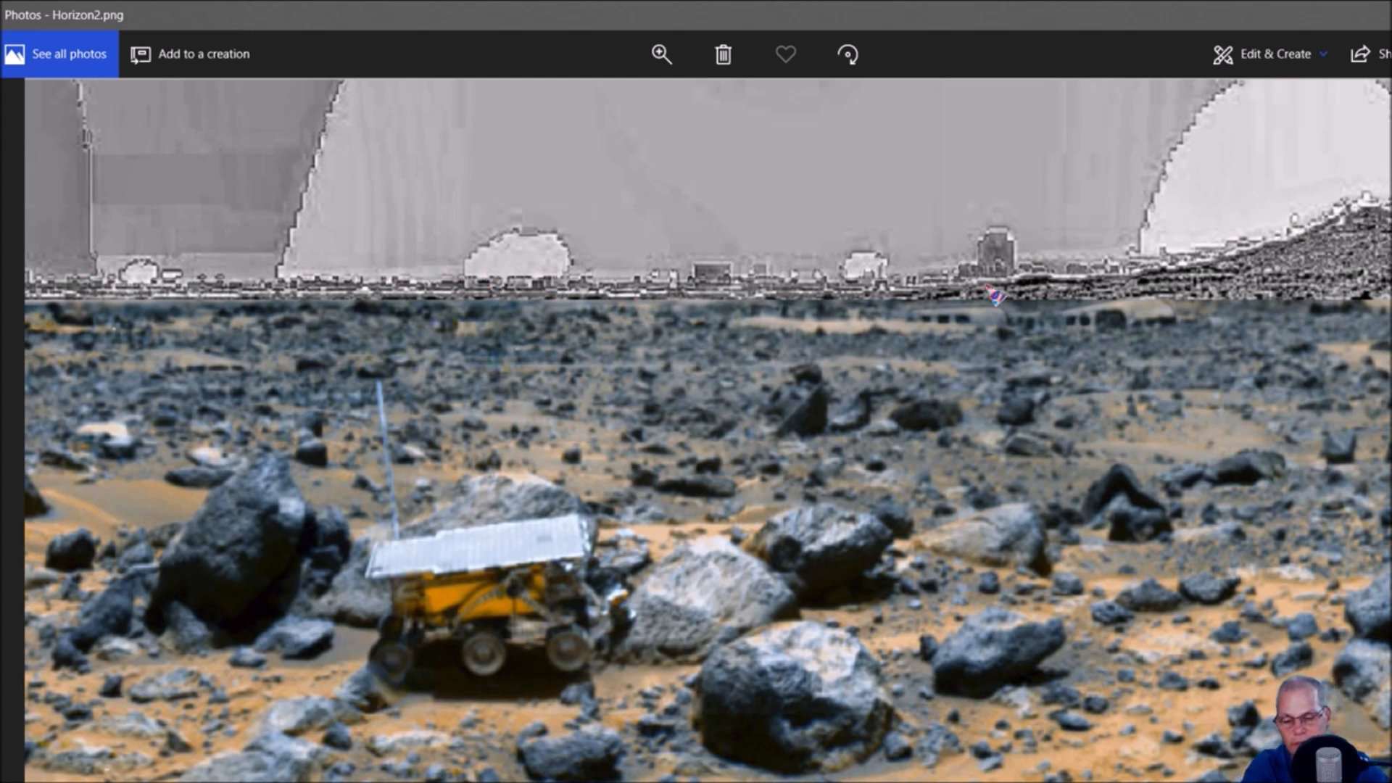
{"action": "mouse_move", "coordinate": [924, 338]}
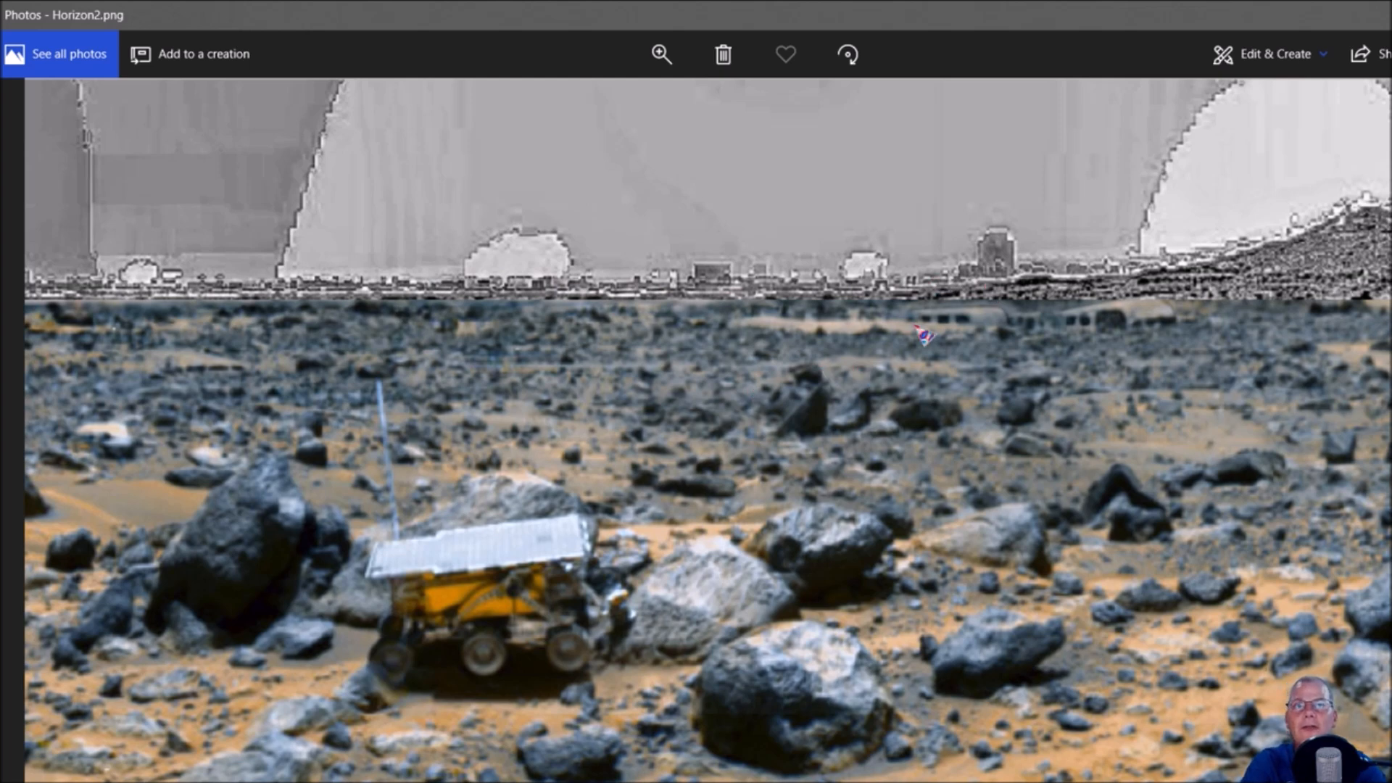
{"action": "mouse_move", "coordinate": [733, 285]}
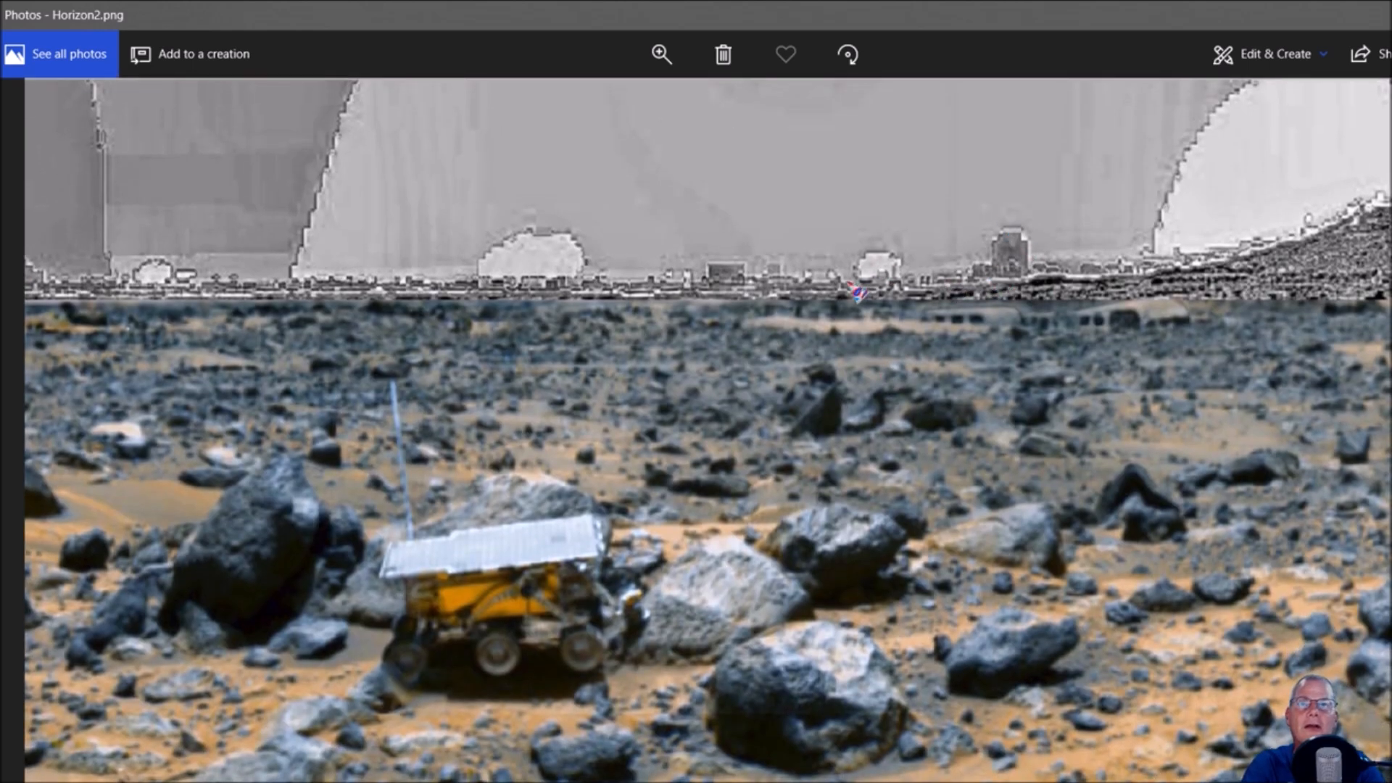
{"action": "mouse_move", "coordinate": [932, 258]}
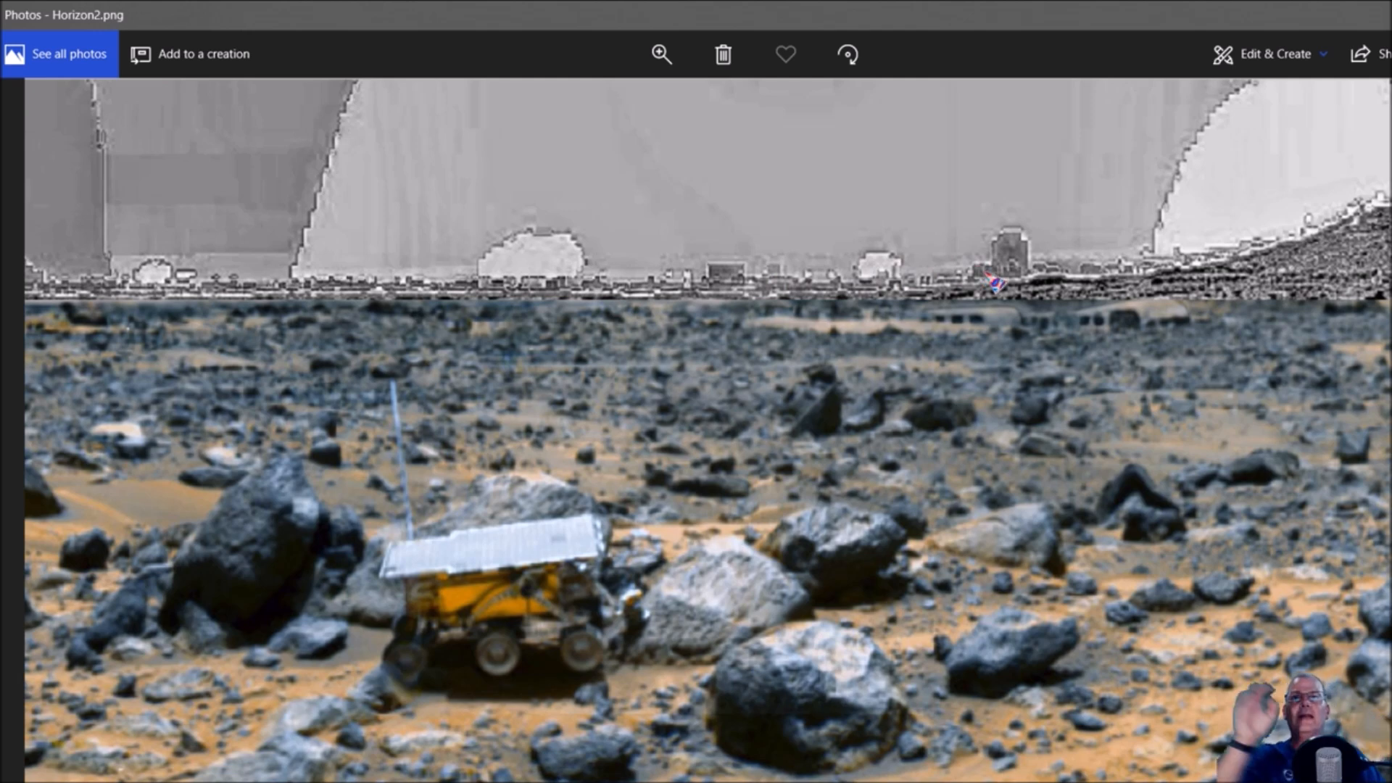
{"action": "mouse_move", "coordinate": [410, 177]}
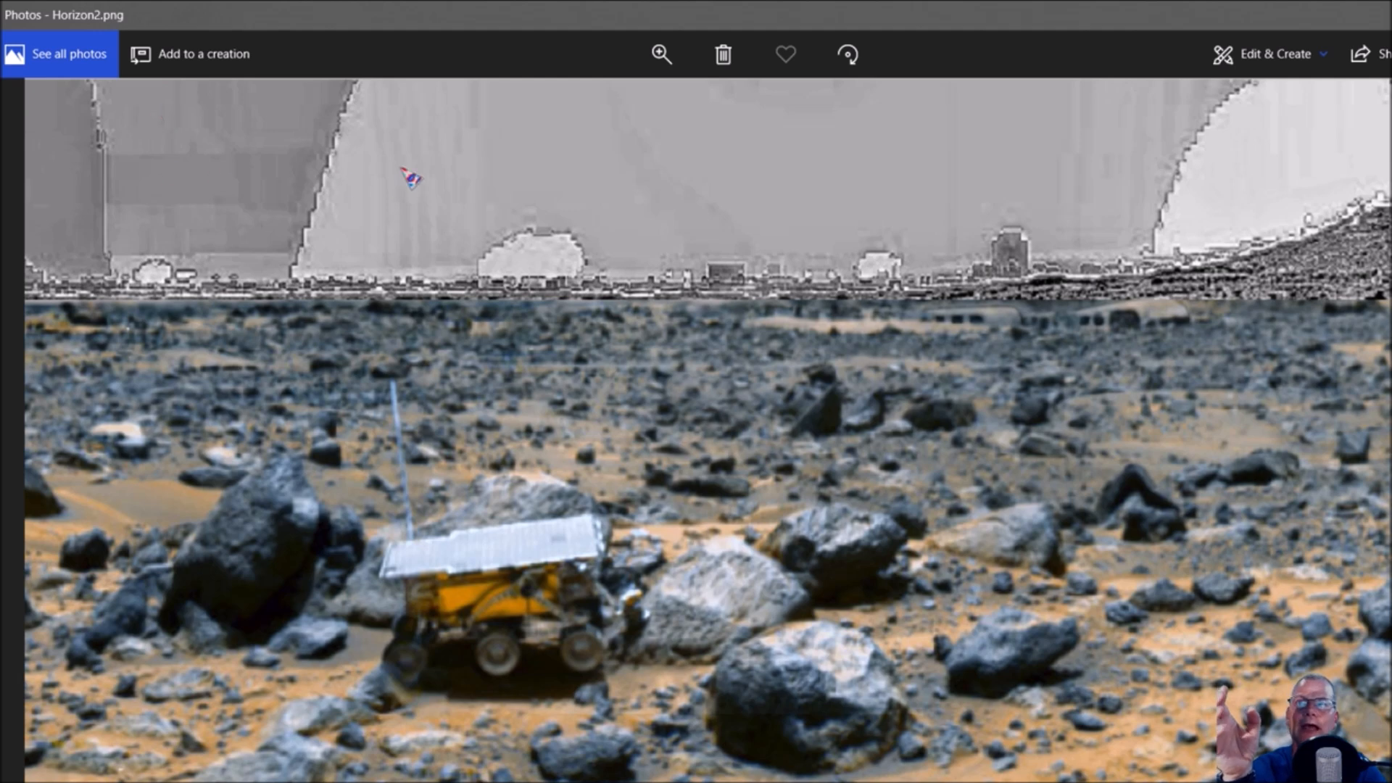
{"action": "mouse_move", "coordinate": [590, 271]}
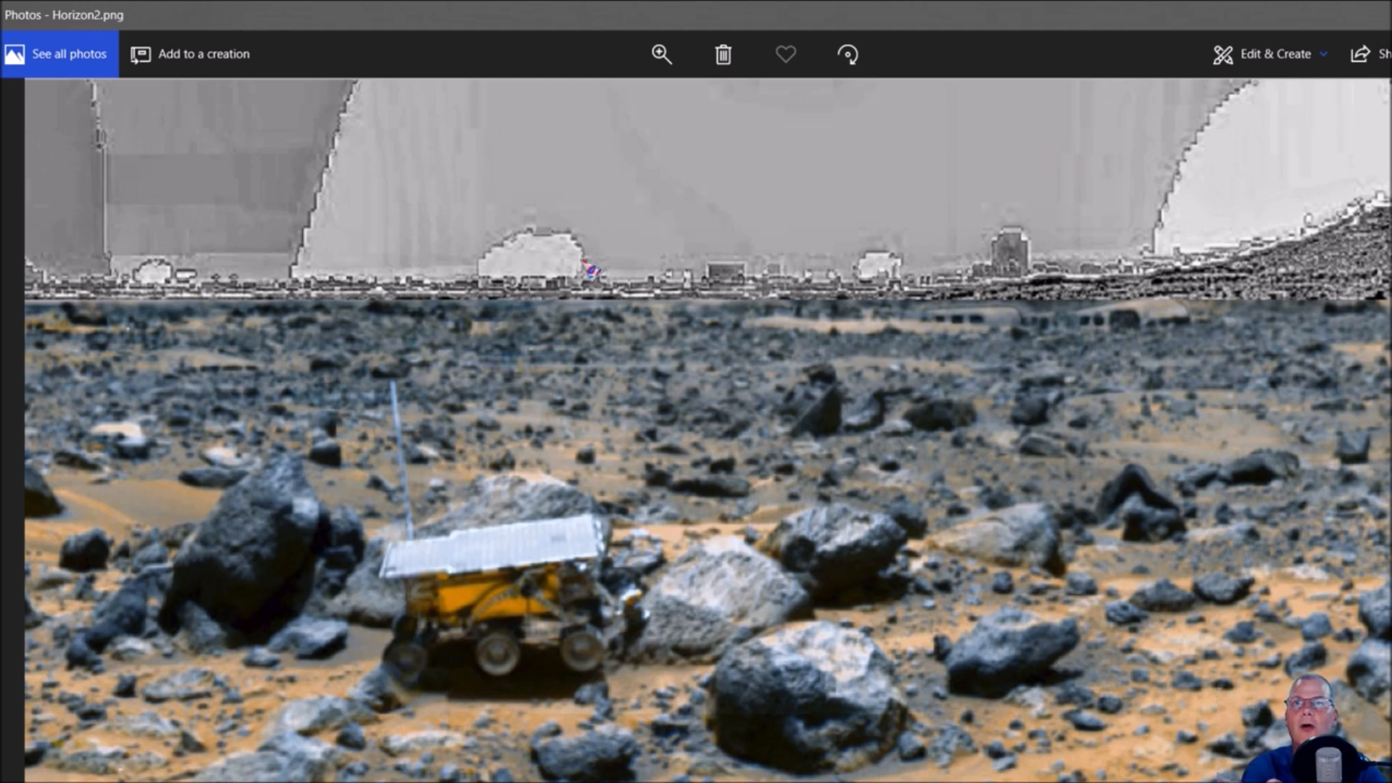
{"action": "mouse_move", "coordinate": [1205, 282]}
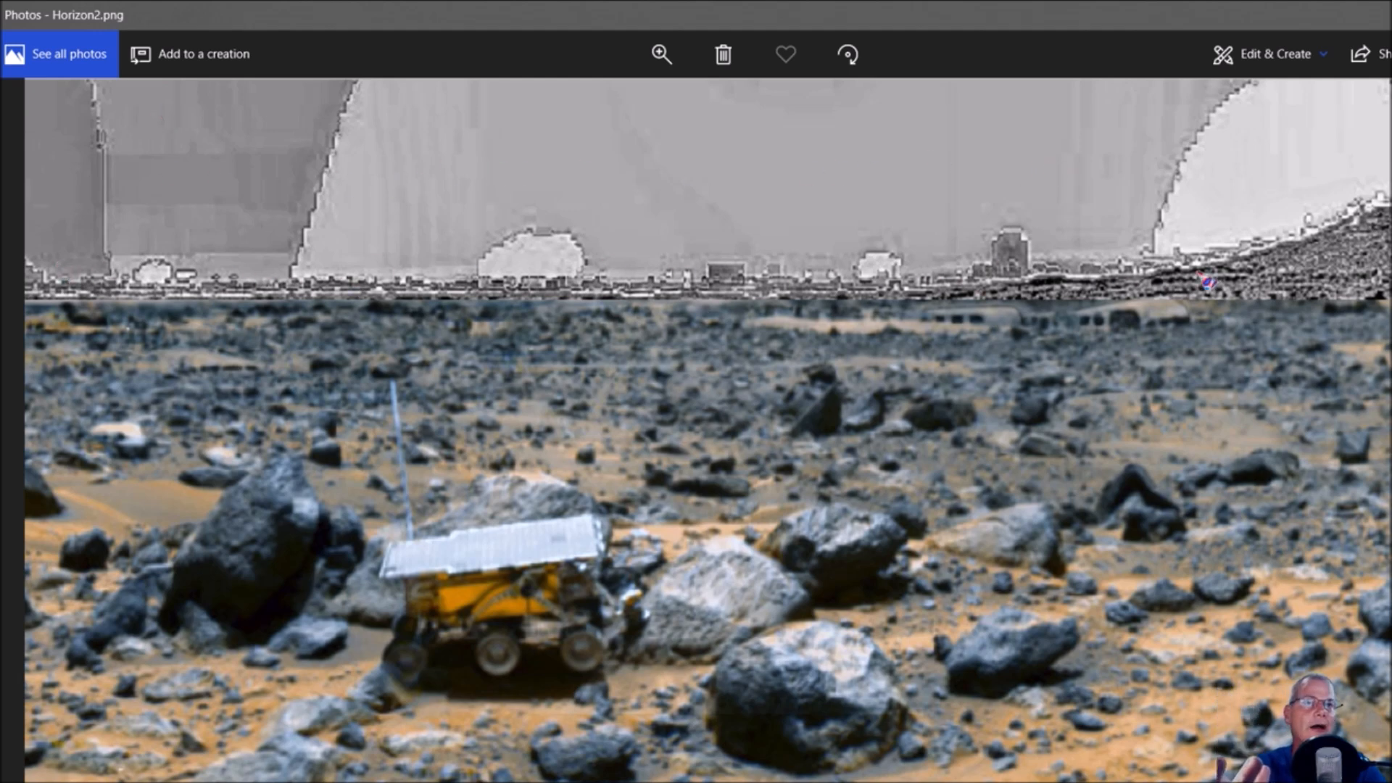
{"action": "mouse_move", "coordinate": [962, 362]}
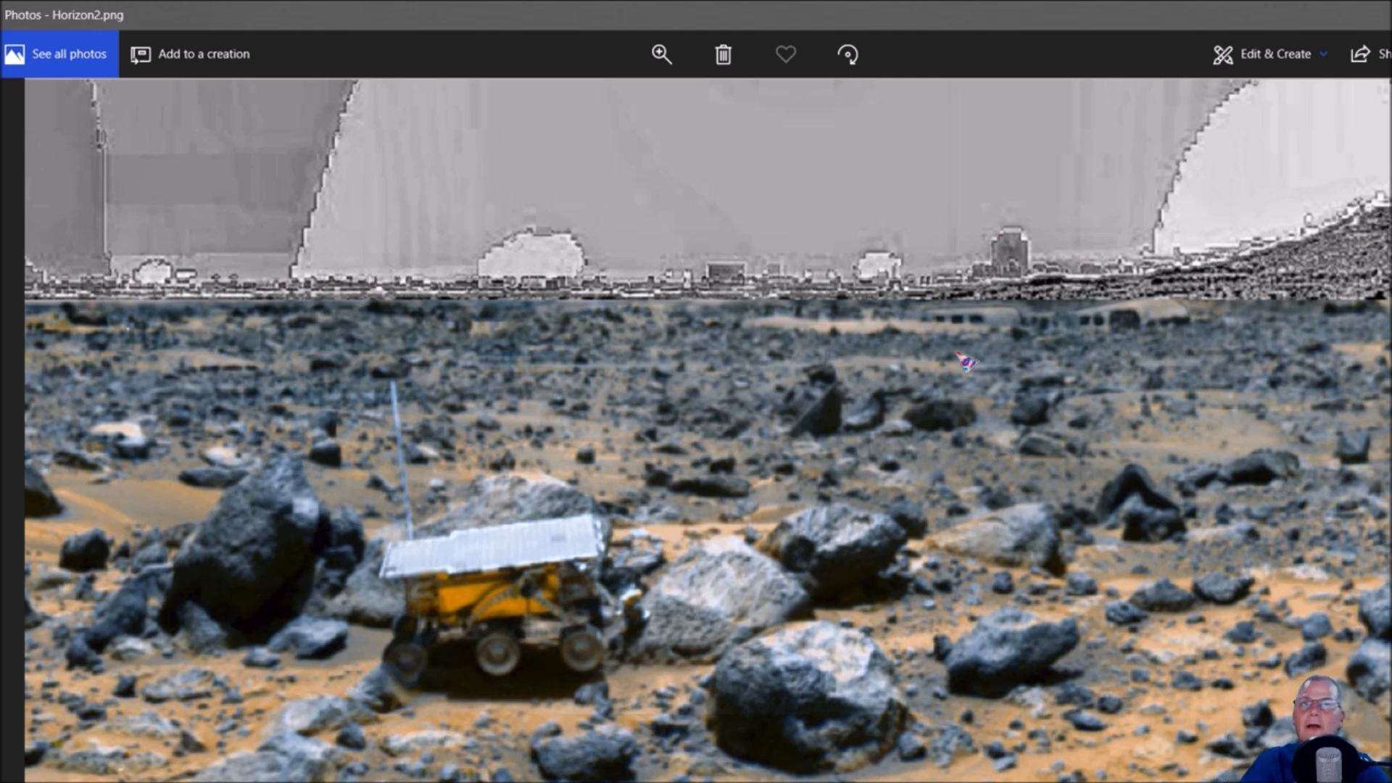
{"action": "mouse_move", "coordinate": [1003, 235]}
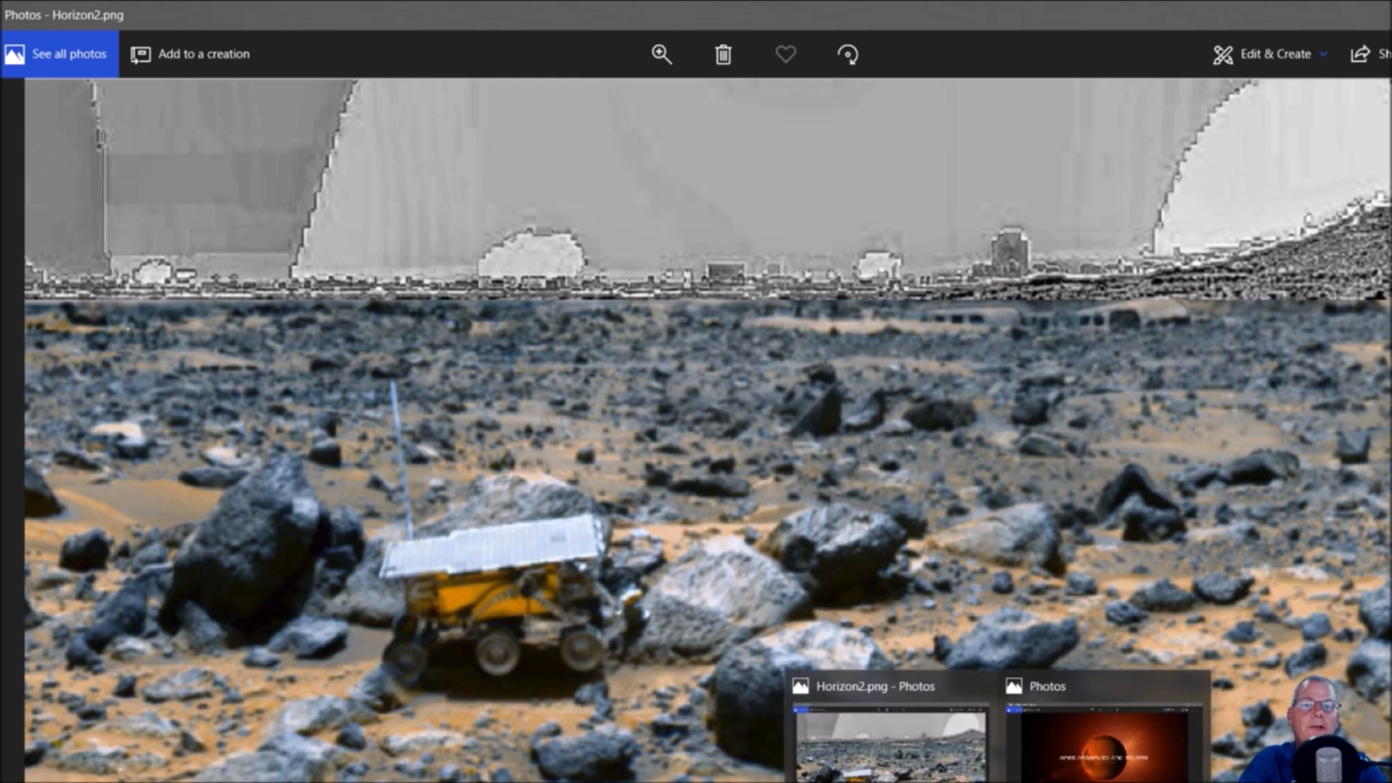
Step: Bring up the 2.png 'Mars Anomalies and Beyond' outro card in Photos
{"action": "left_click", "coordinate": [1104, 728]}
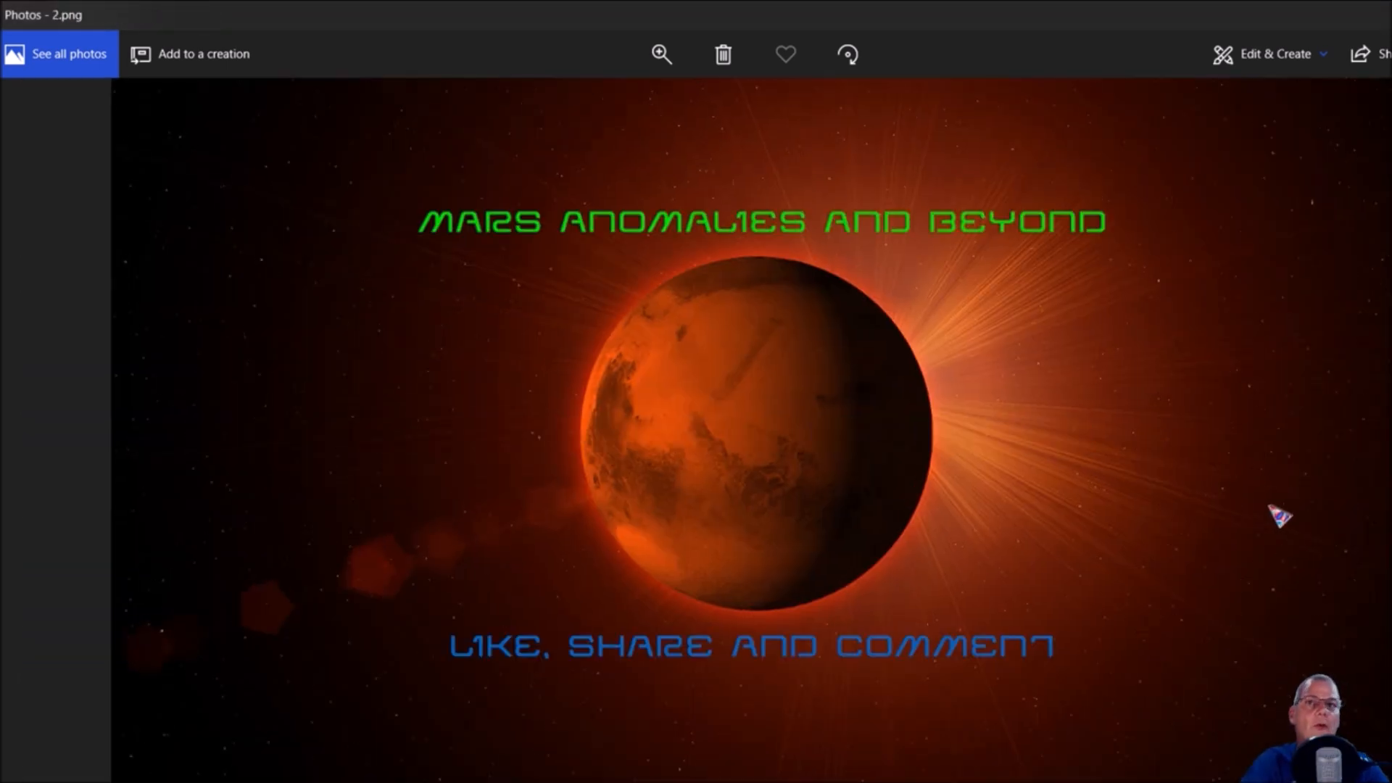